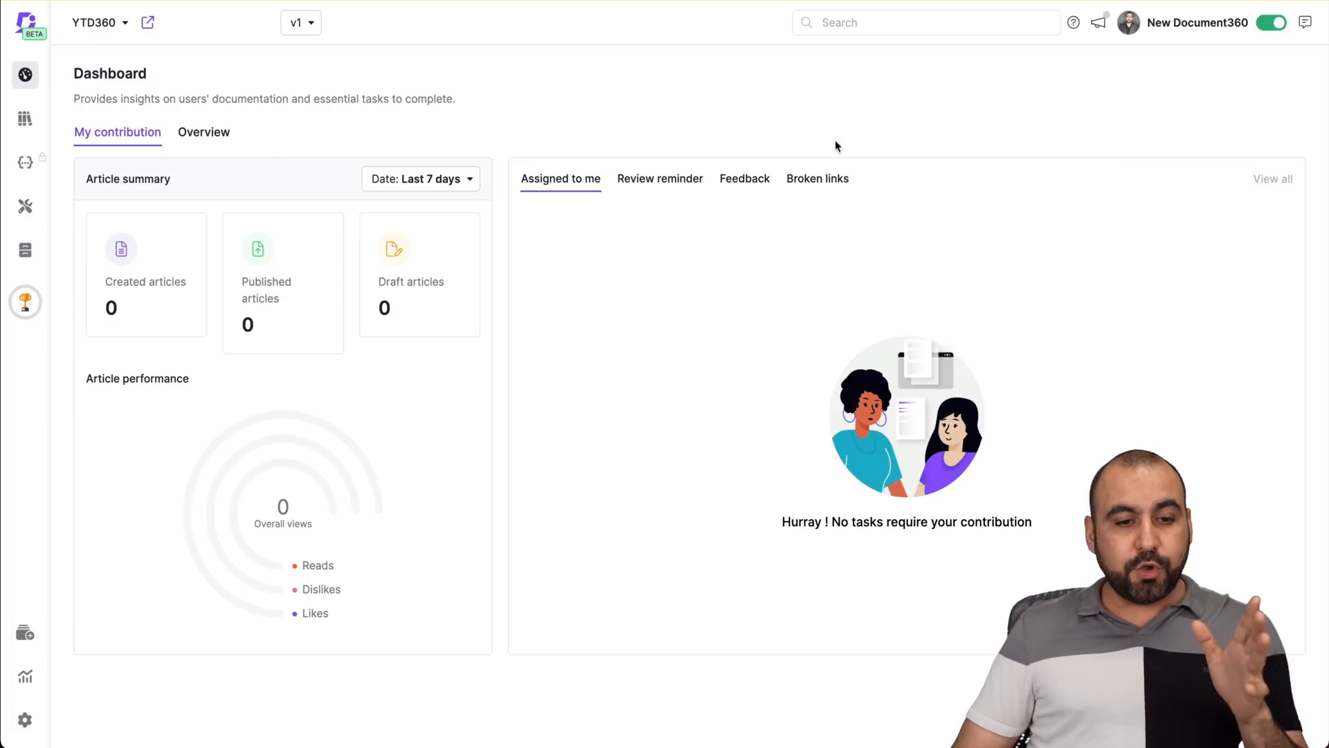
pyautogui.moveTo(579, 108)
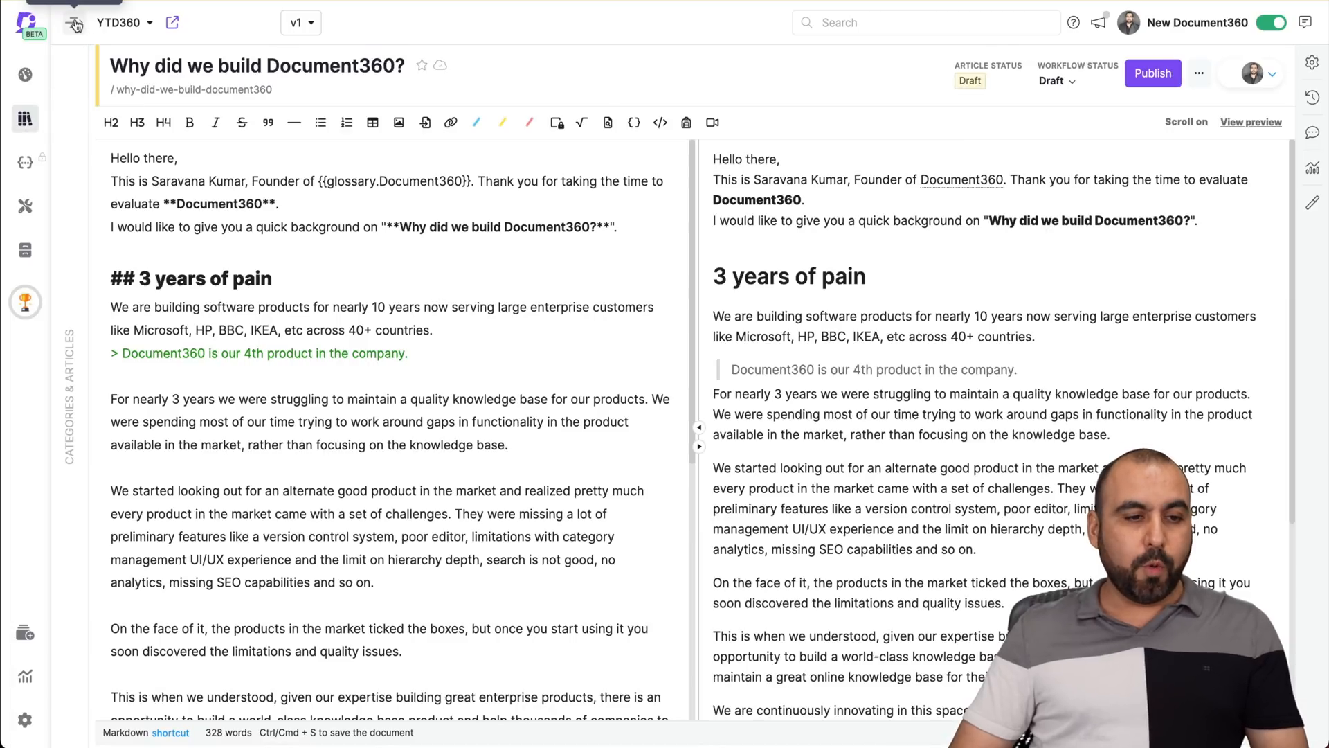
# Expand the Categories & Articles tree beside the open draft article
pyautogui.click(74, 23)
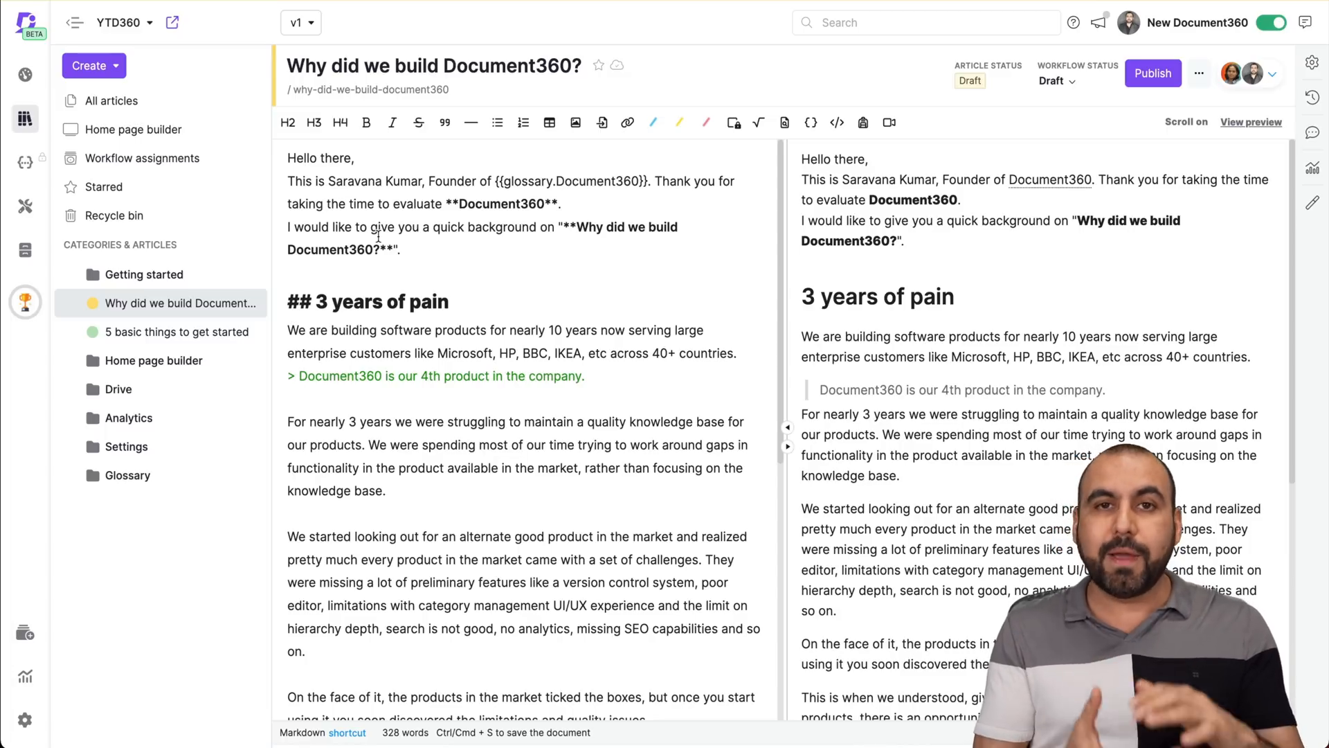
pyautogui.moveTo(313, 122)
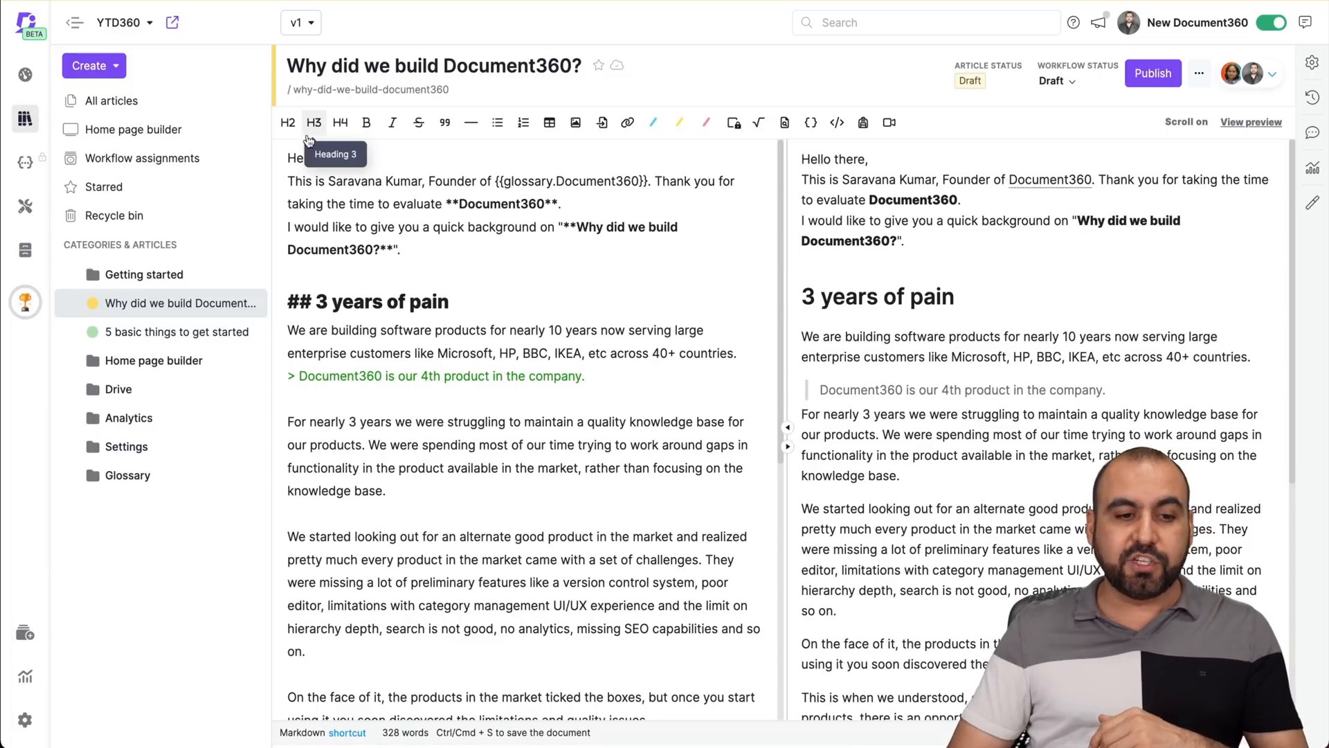
pyautogui.moveTo(391, 253)
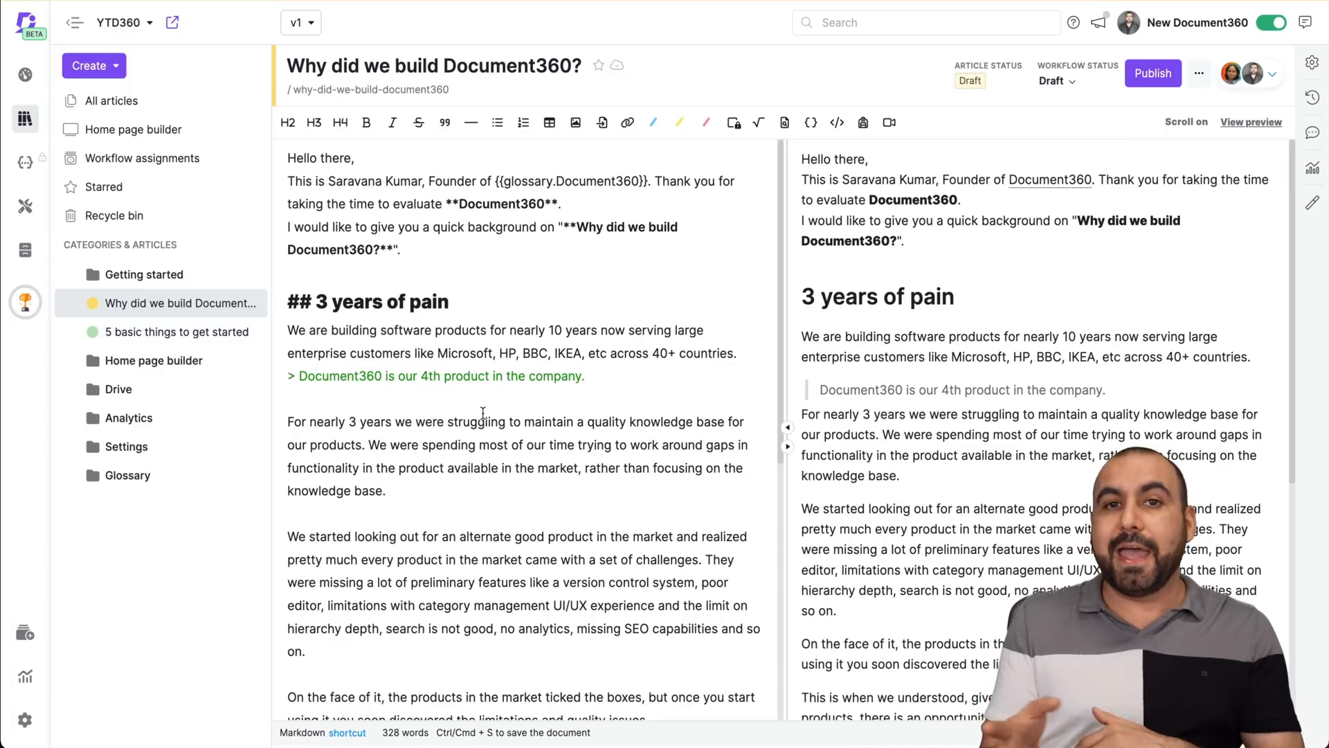
pyautogui.moveTo(517, 355)
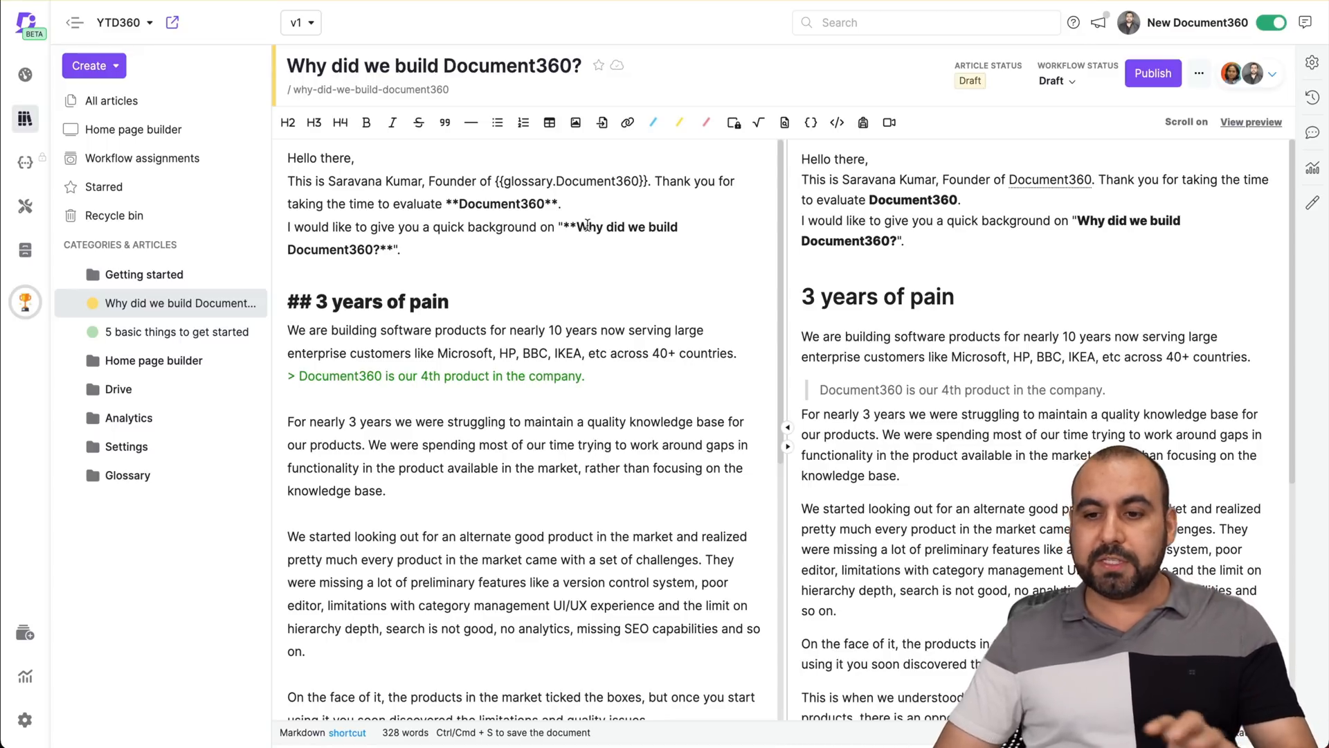
pyautogui.moveTo(1312, 63)
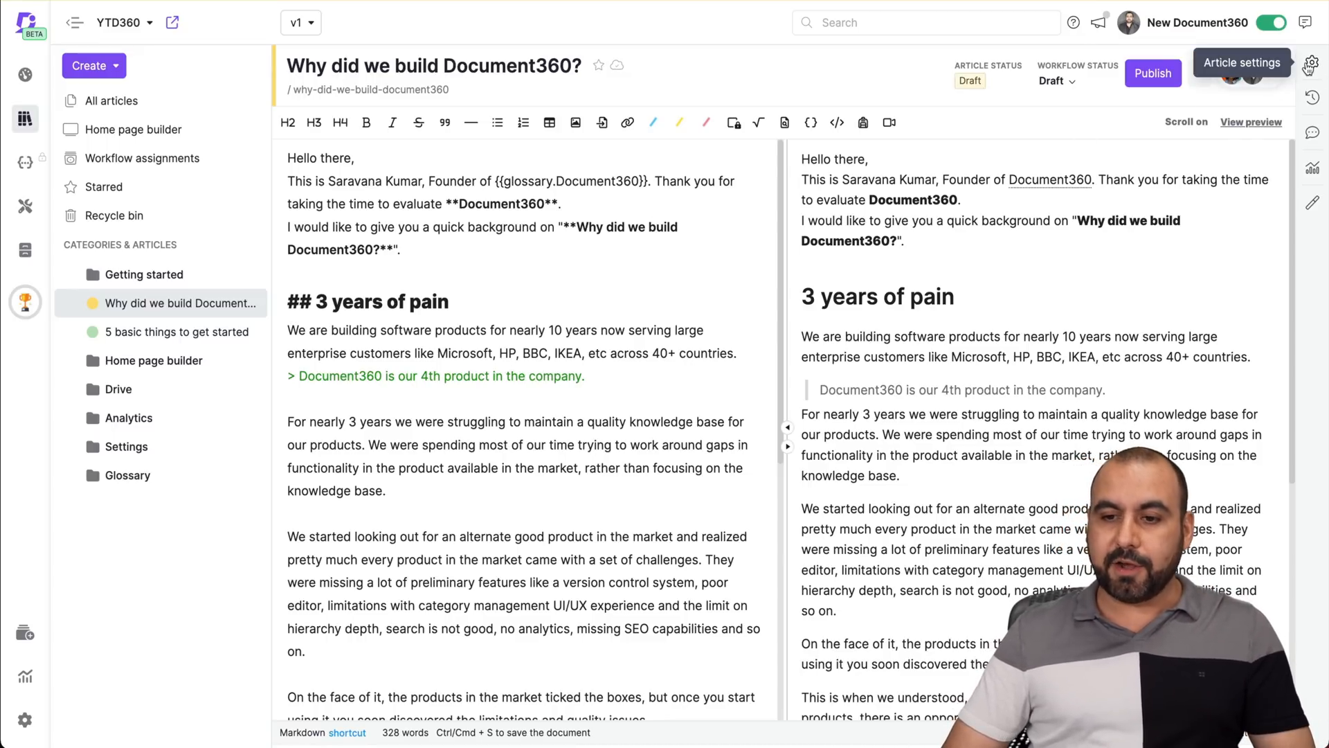
# Review the article's SEO title, slug and description under Article settings > SEO
pyautogui.click(1311, 63)
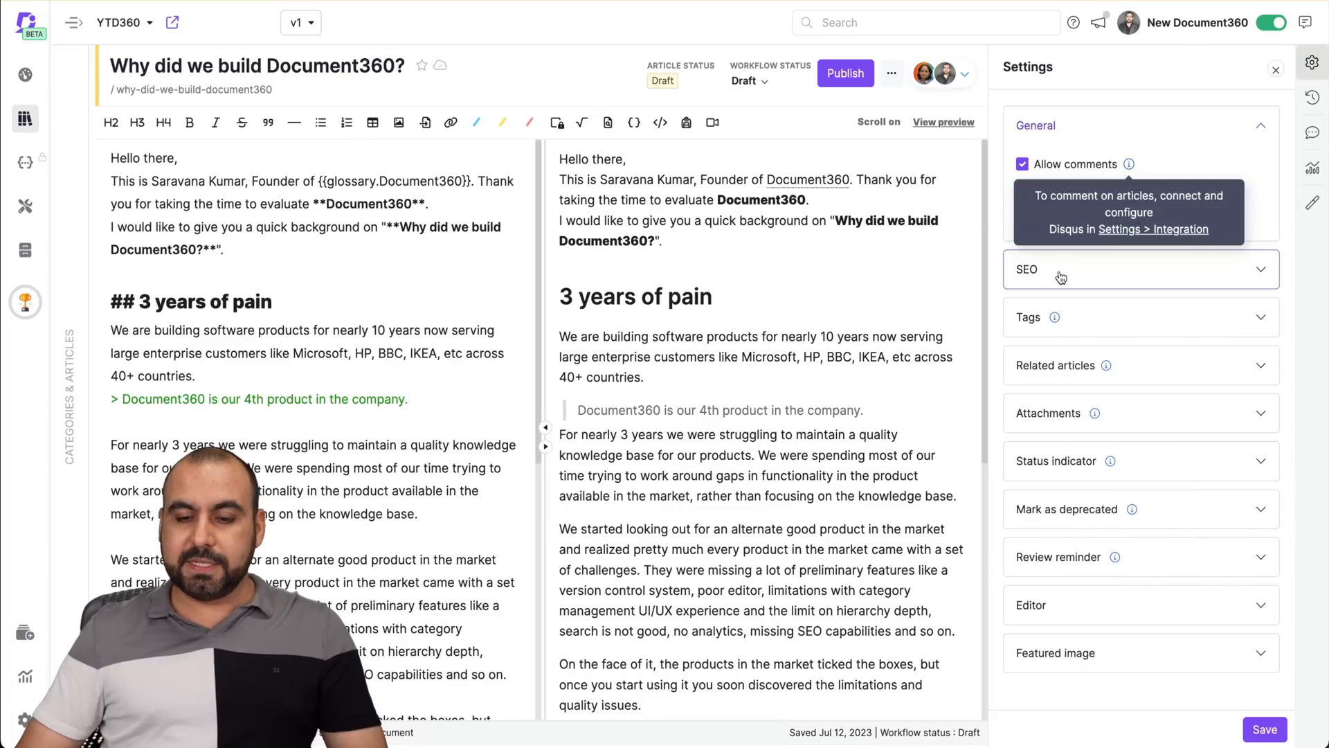
pyautogui.click(1140, 269)
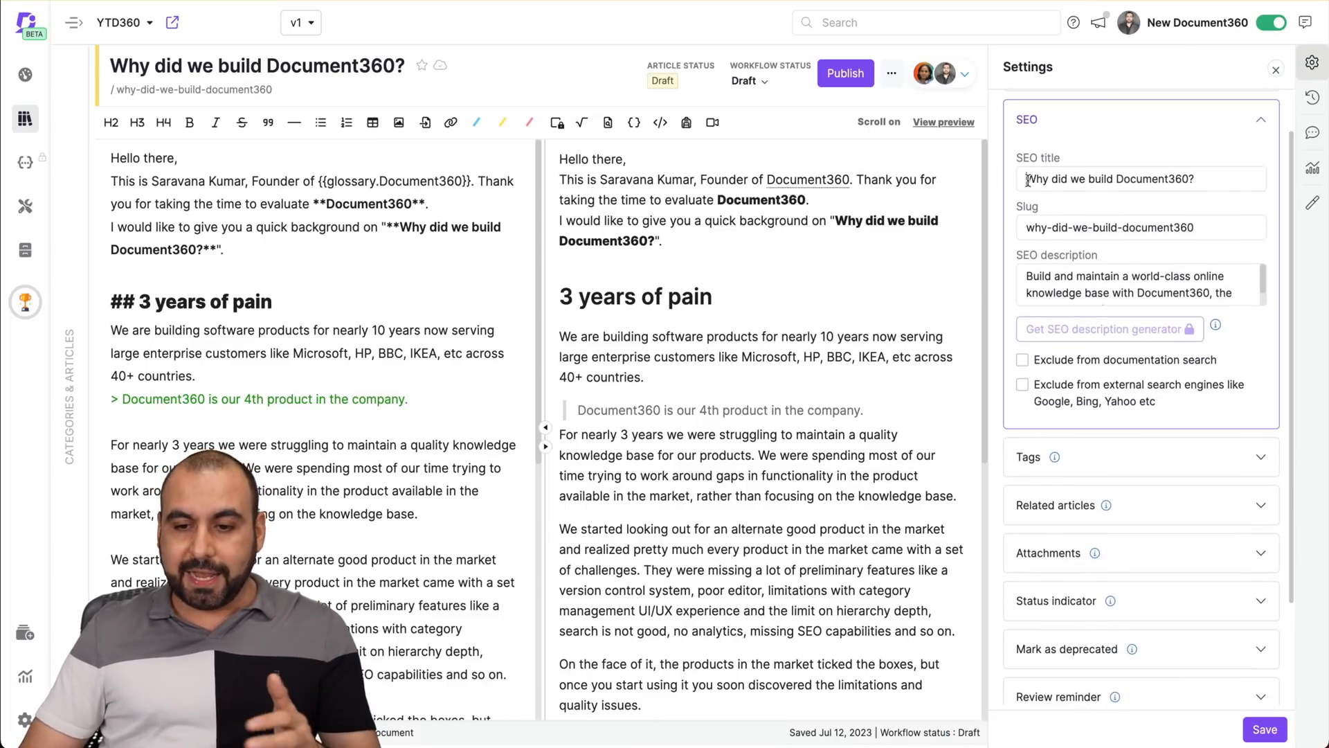
pyautogui.click(1187, 179)
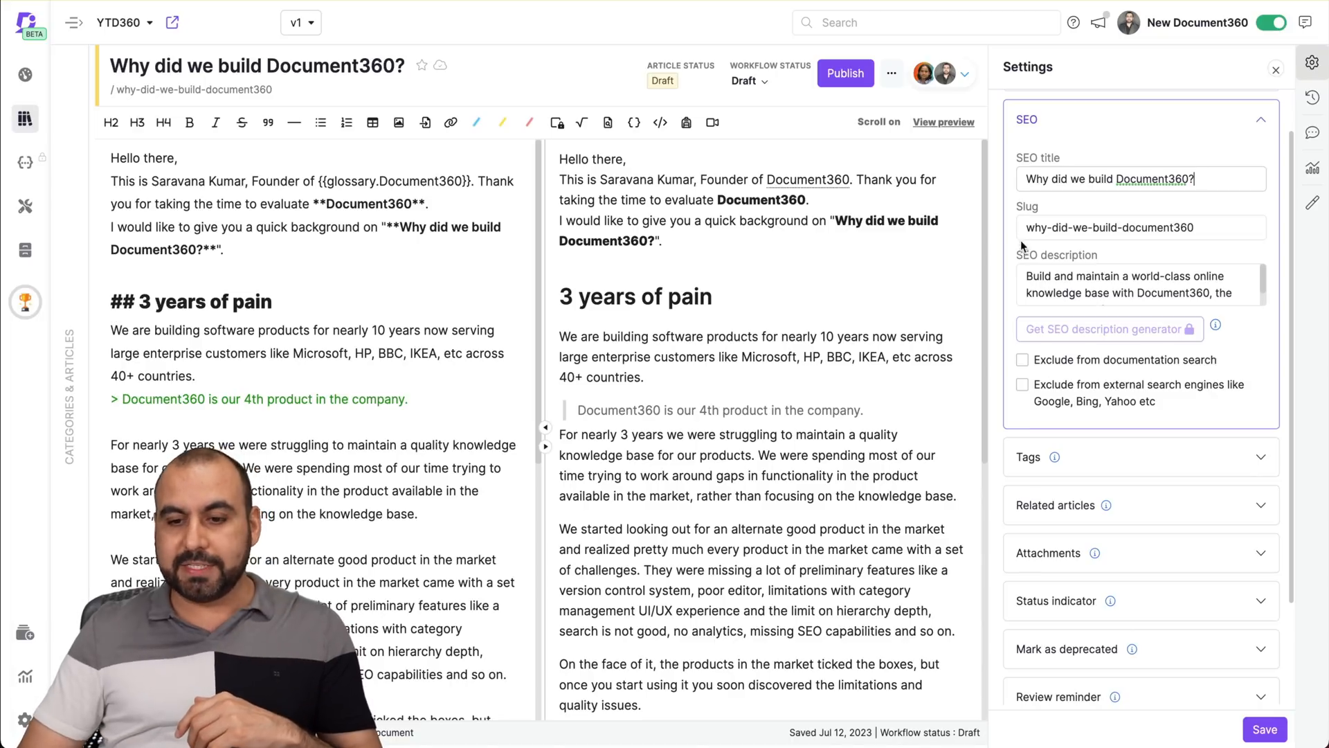
pyautogui.click(1102, 227)
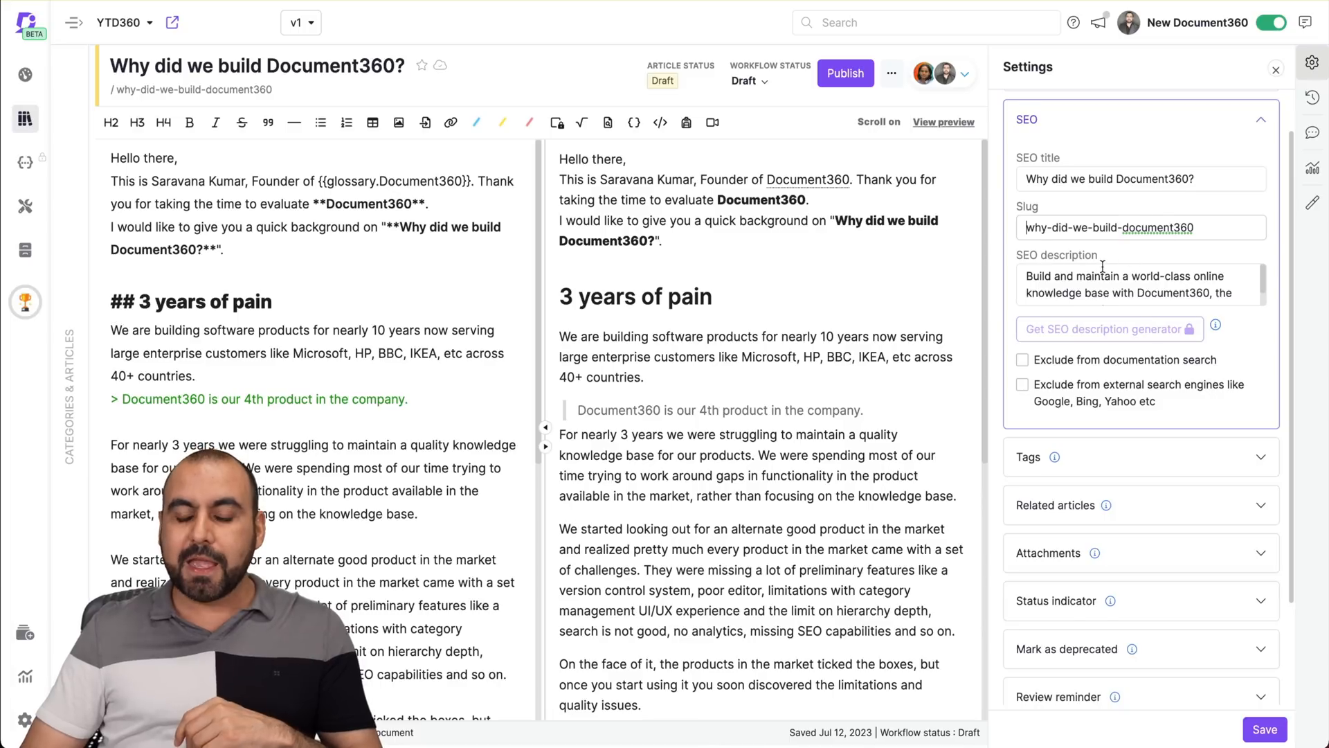
pyautogui.scroll(3)
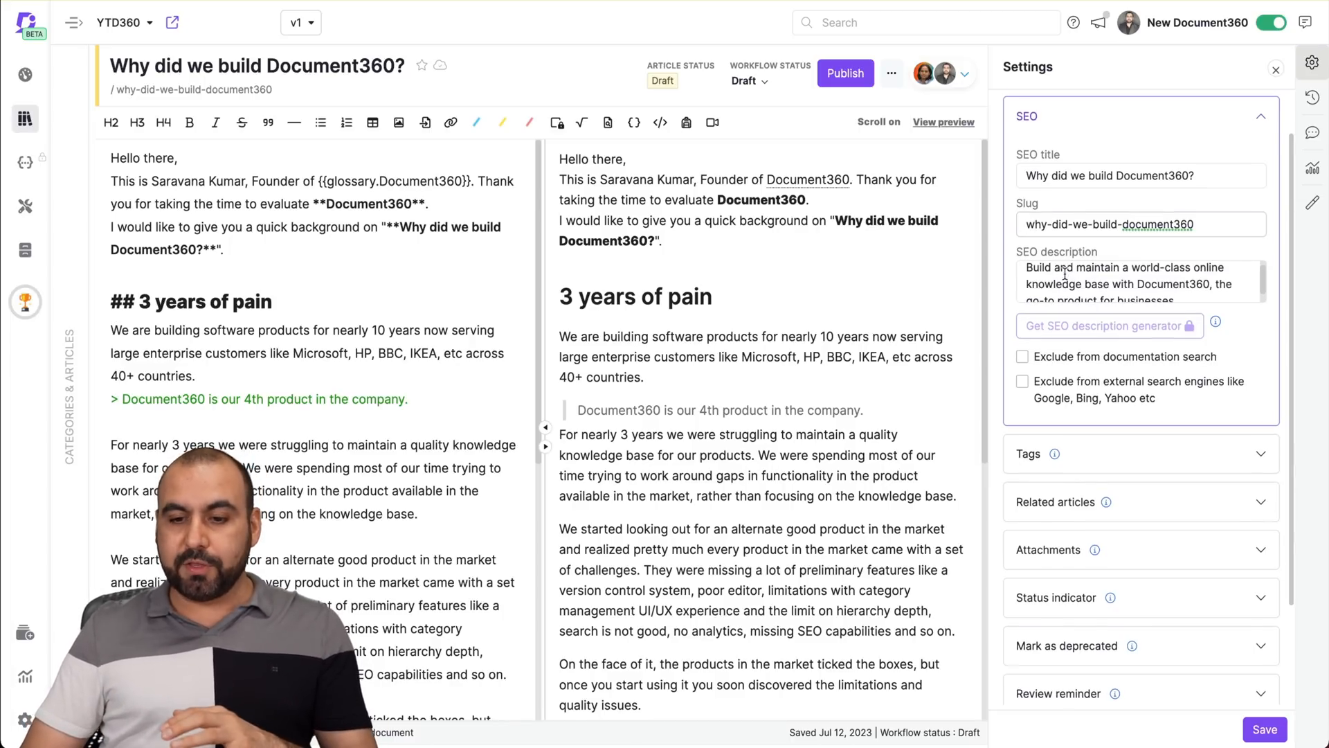
pyautogui.scroll(-3)
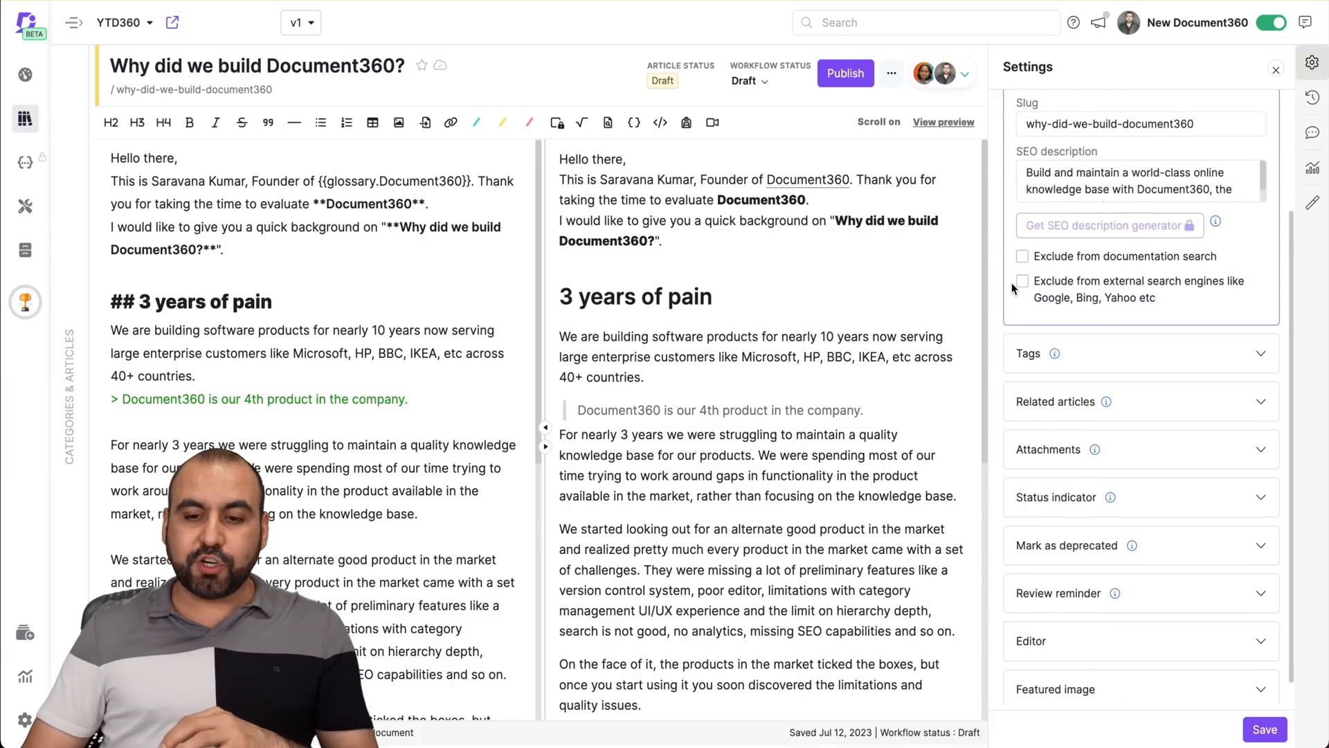
pyautogui.scroll(3)
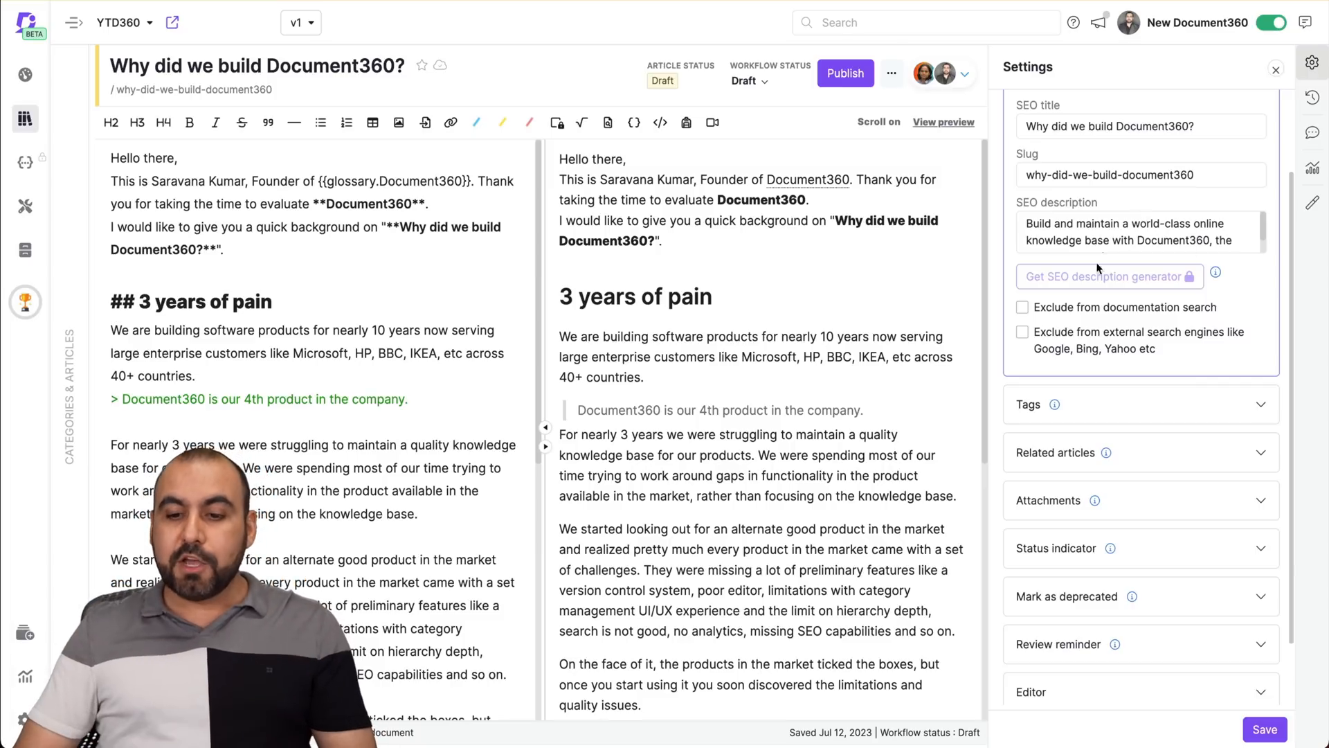
pyautogui.moveTo(1202, 316)
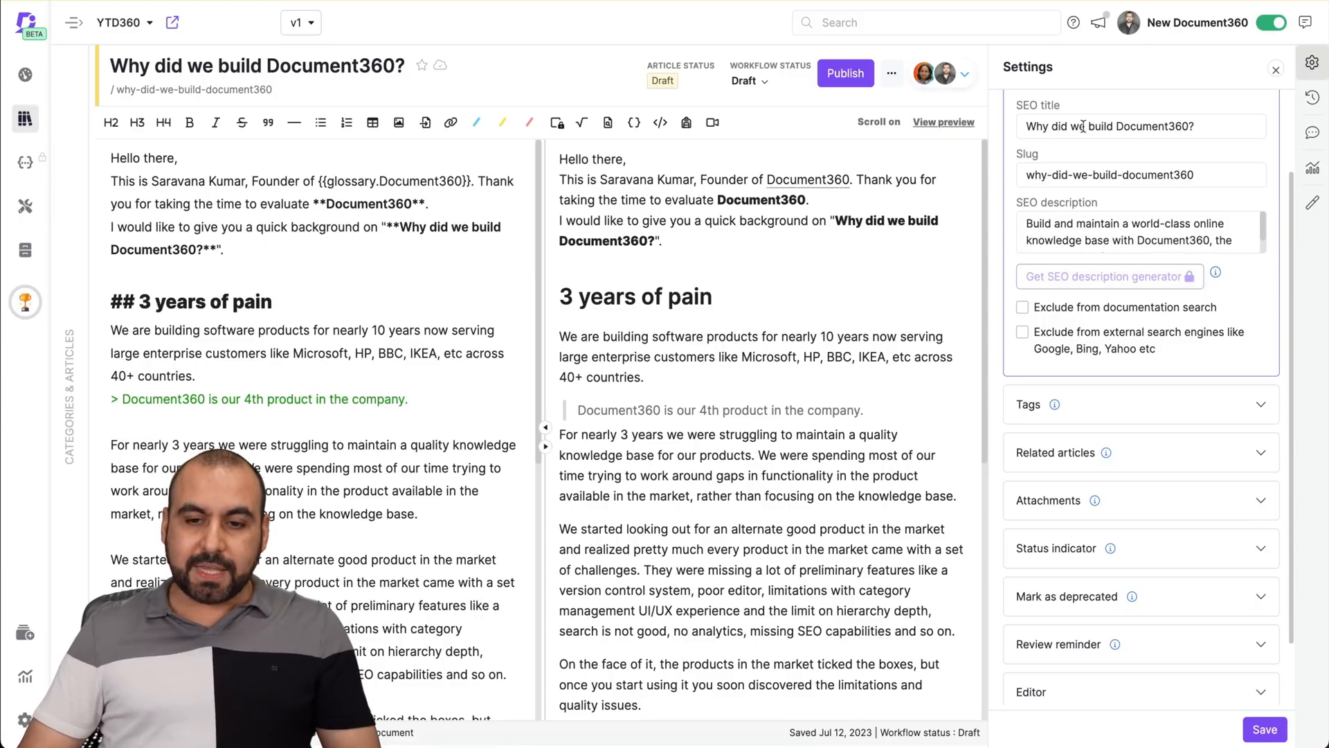
pyautogui.moveTo(1101, 300)
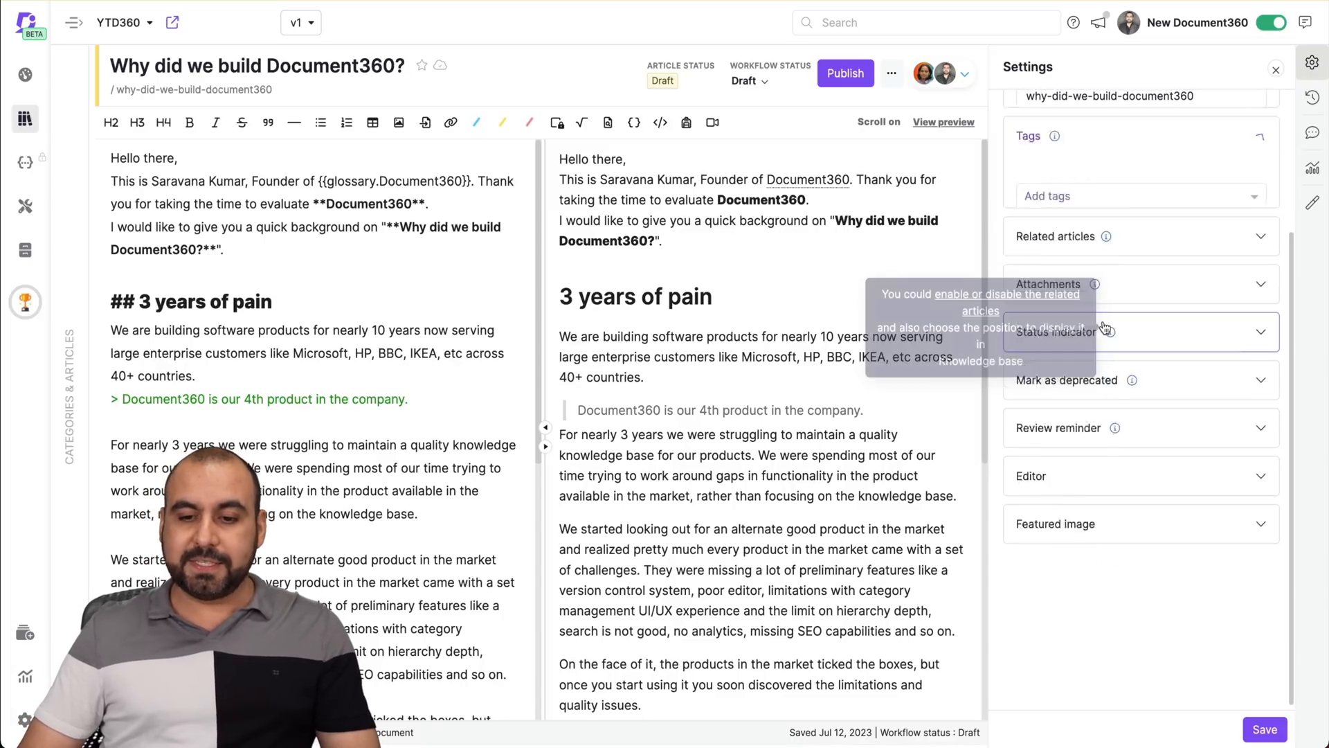
# Tag the article with Getting started and Tutorial in the article settings
pyautogui.scroll(3)
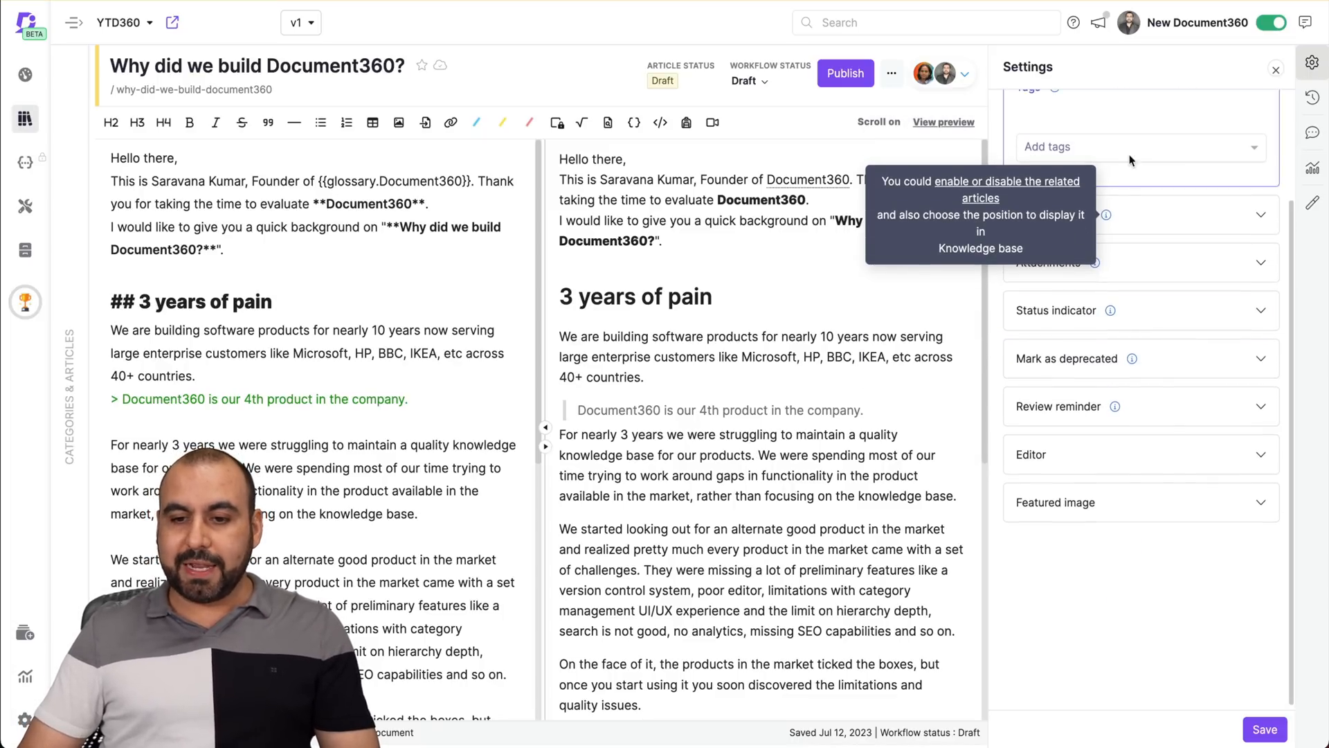
pyautogui.click(1136, 147)
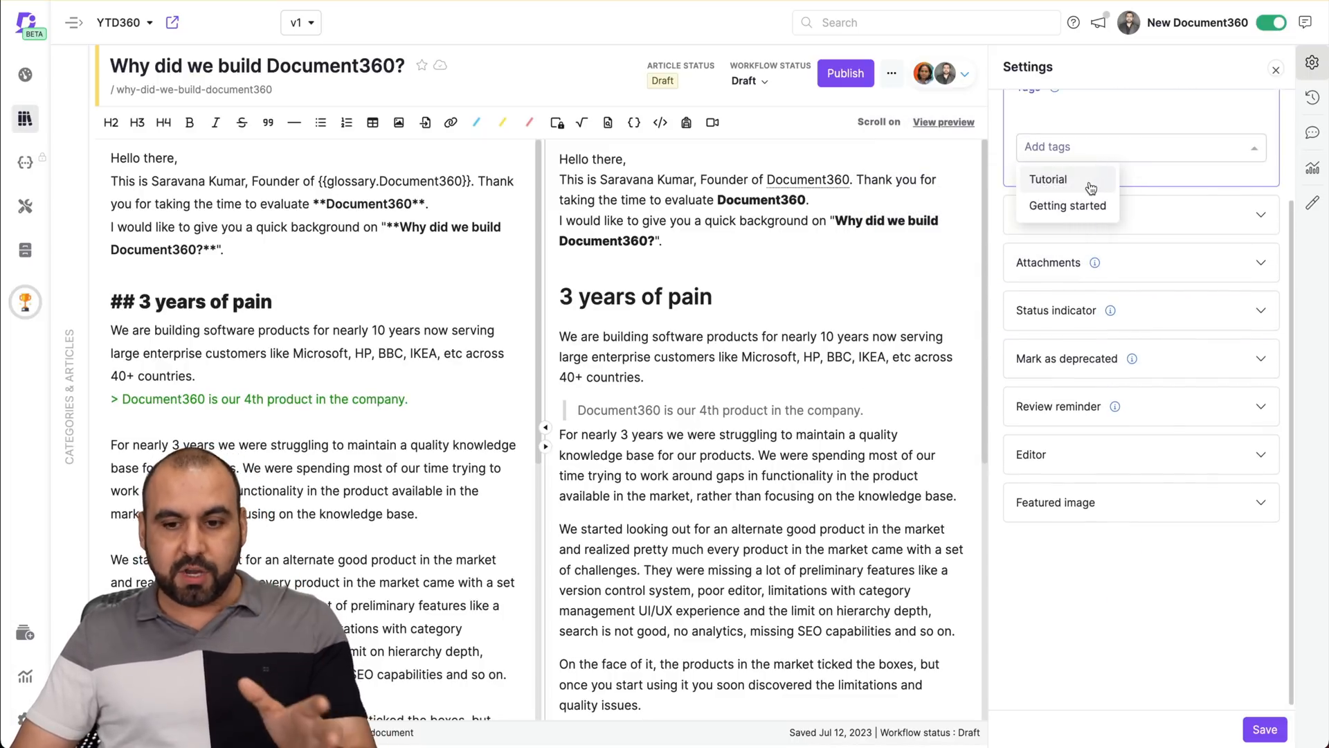
pyautogui.click(1067, 205)
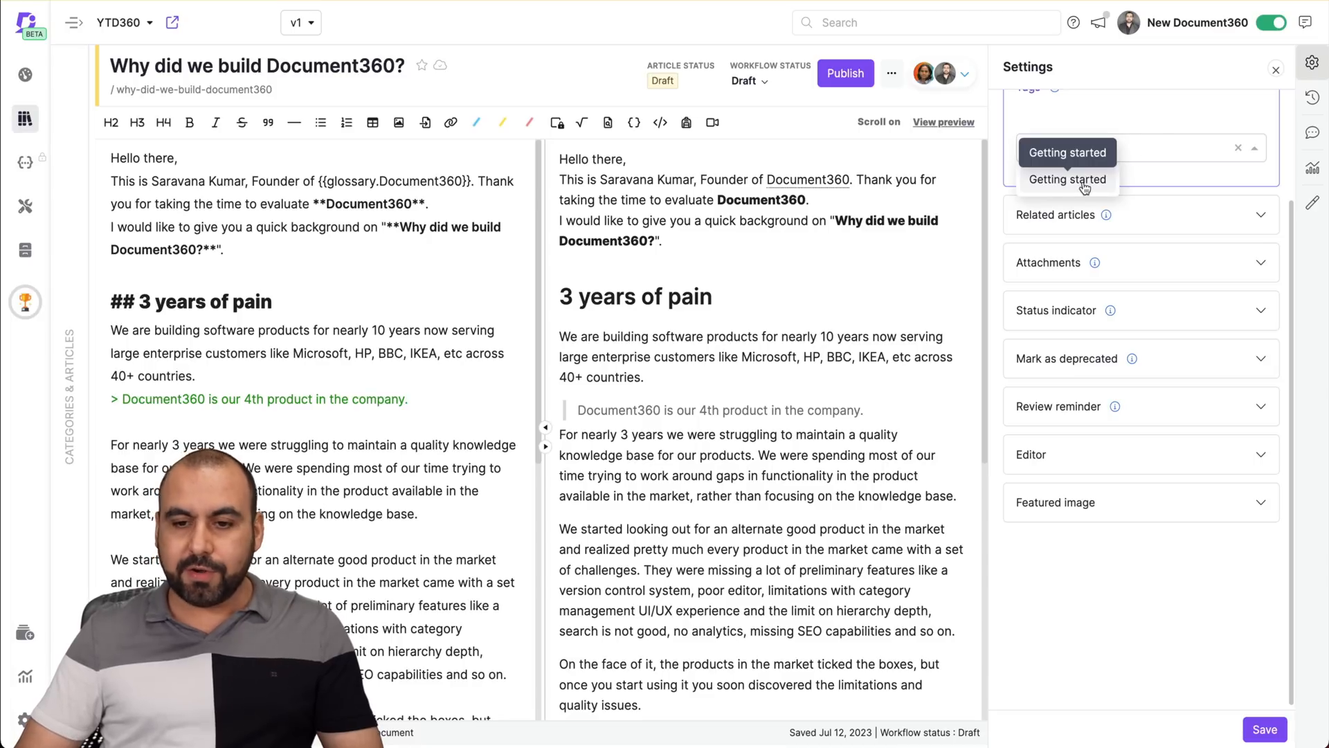
pyautogui.click(1067, 178)
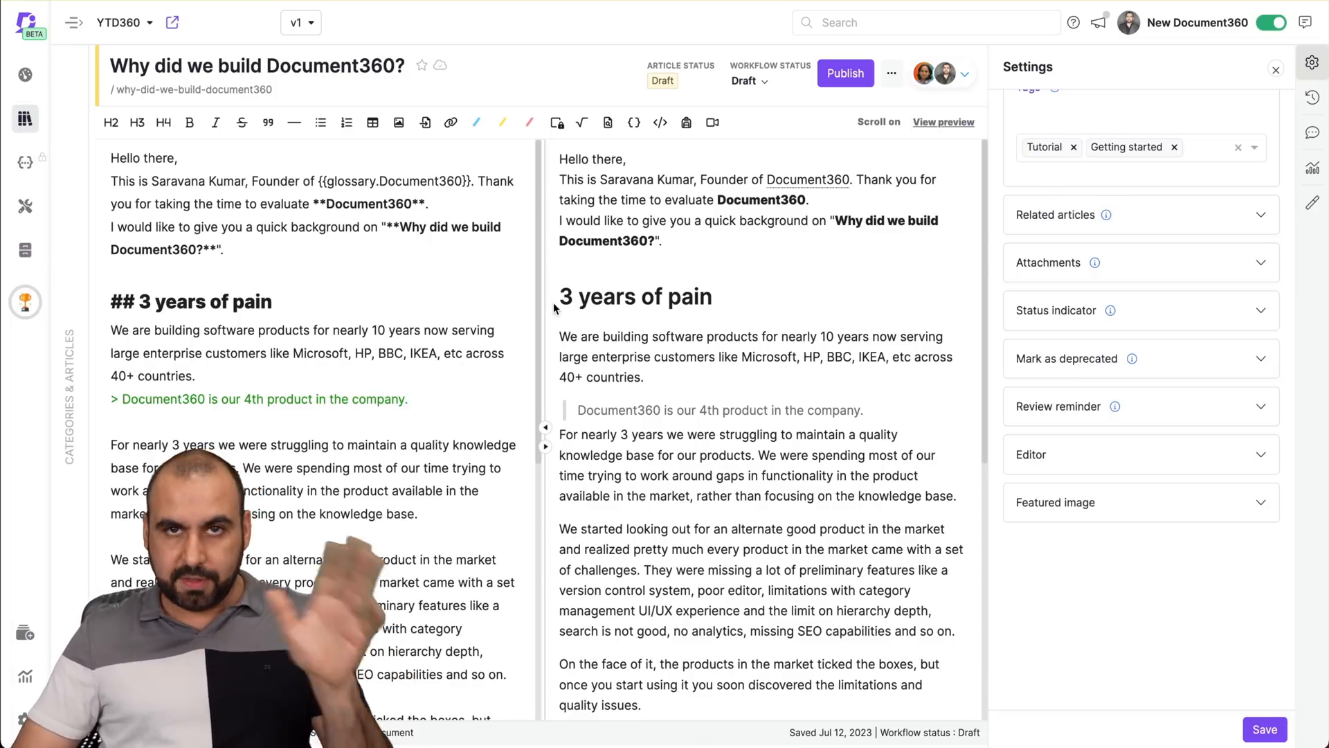
pyautogui.moveTo(1111, 310)
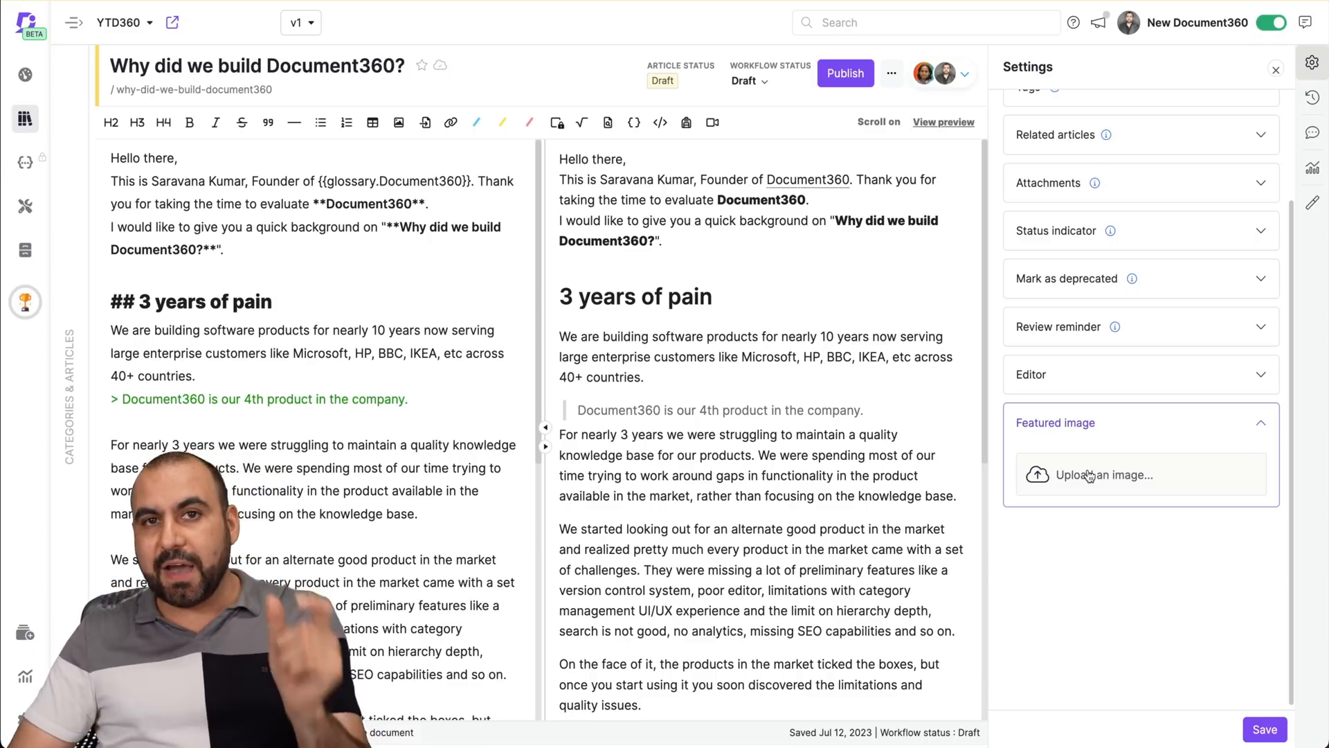
# Insert help.jpeg as the featured image and save the article settings
pyautogui.click(1102, 473)
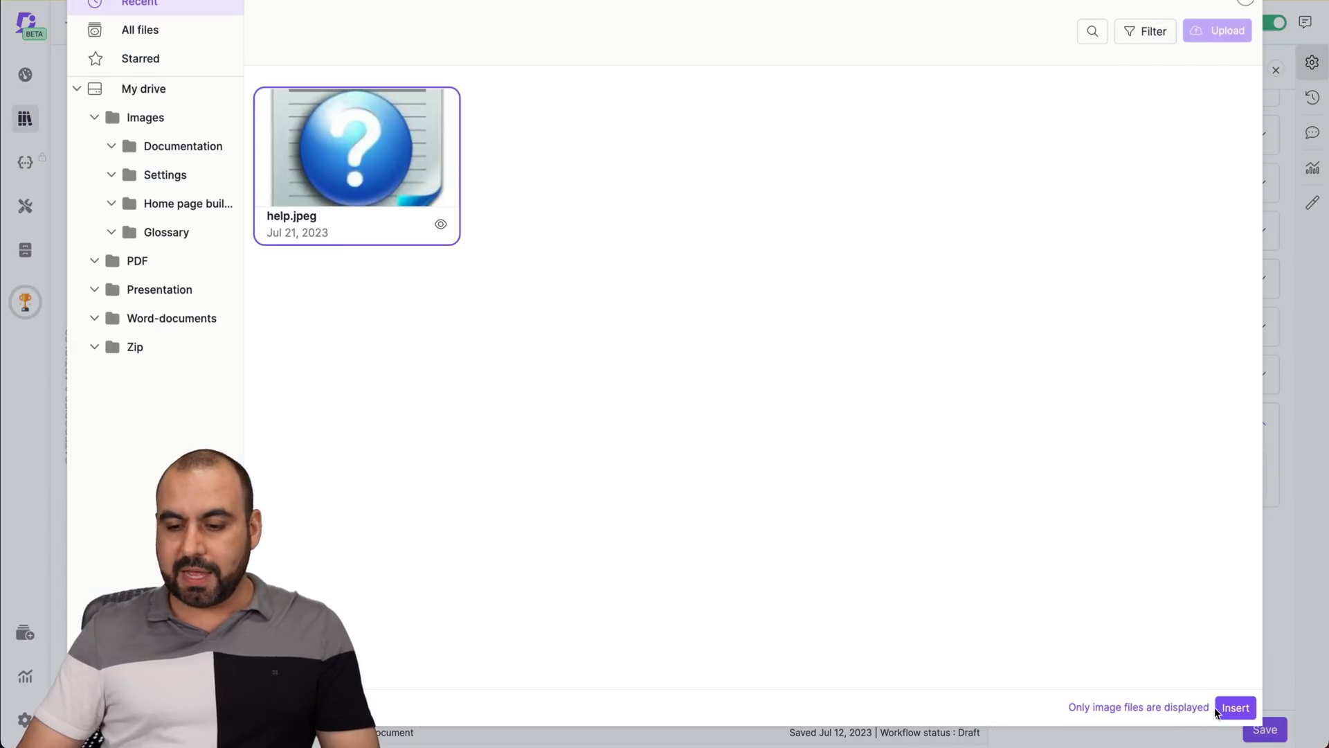
pyautogui.click(1234, 706)
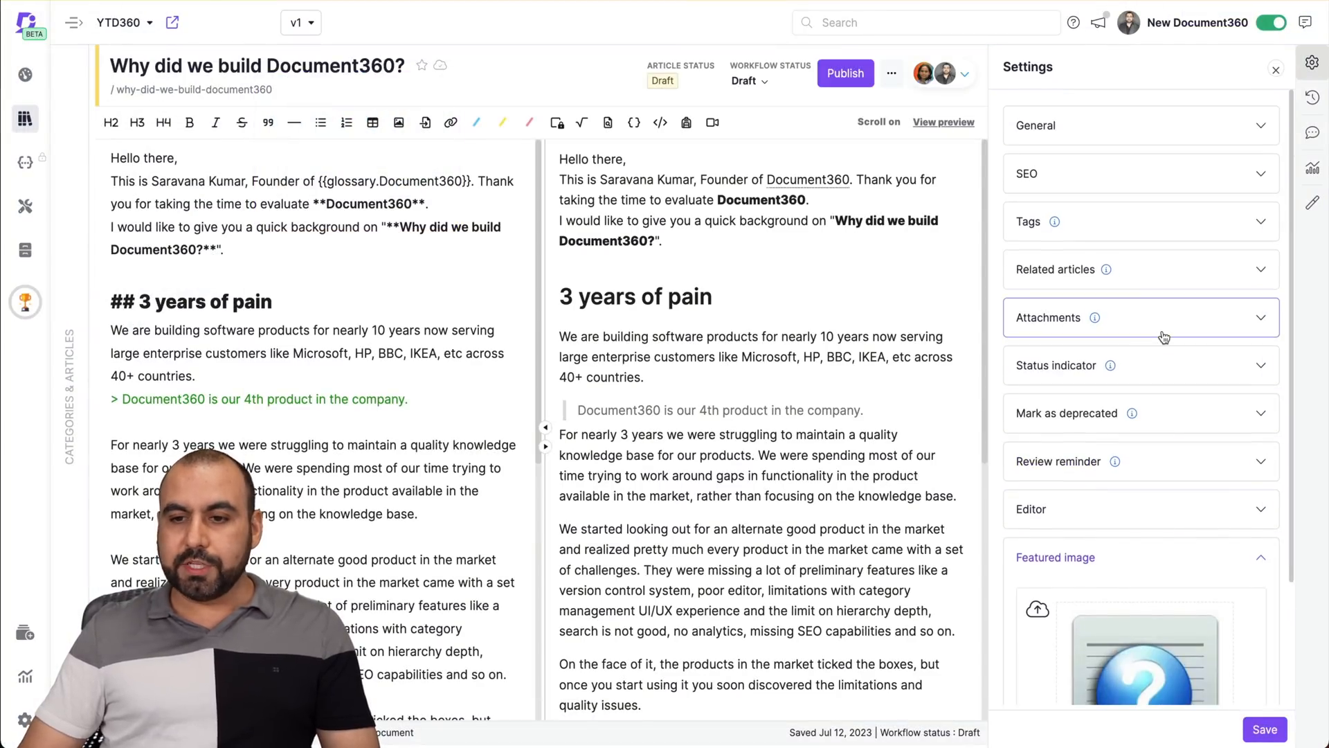
pyautogui.click(1275, 69)
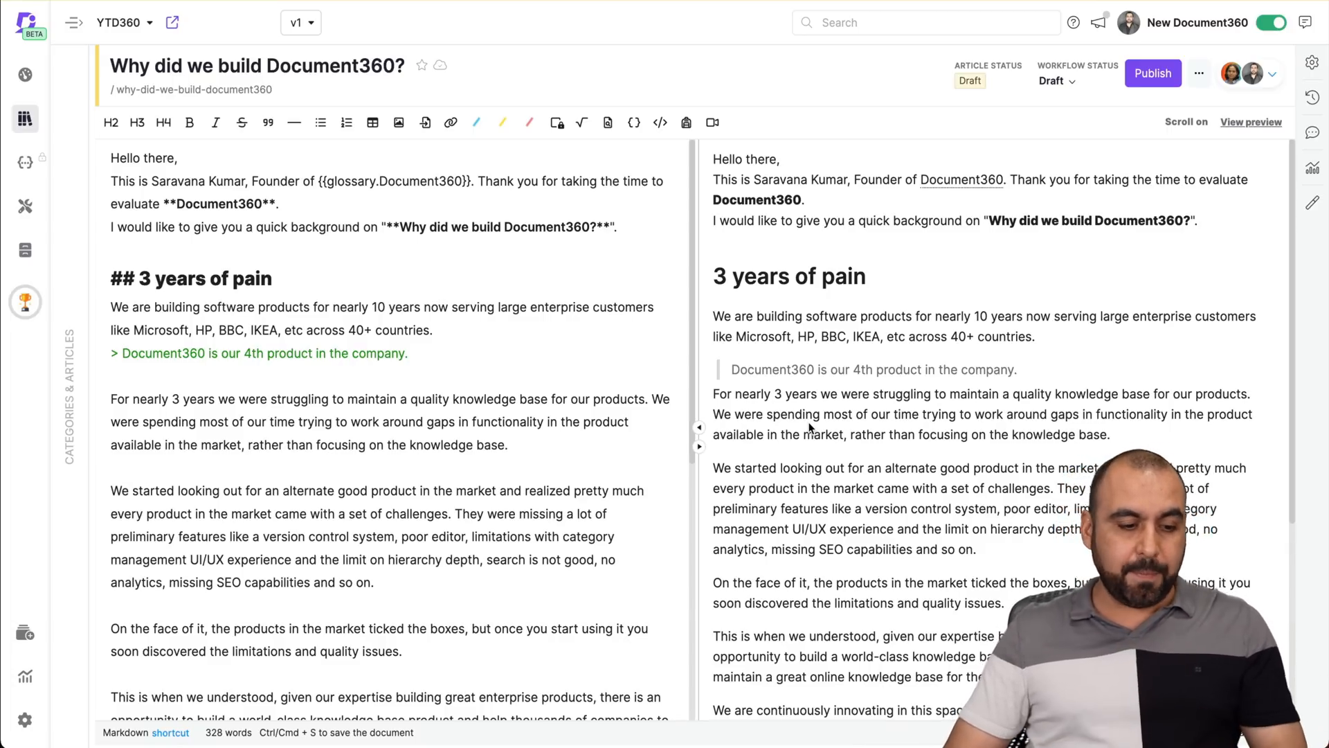
pyautogui.moveTo(25, 720)
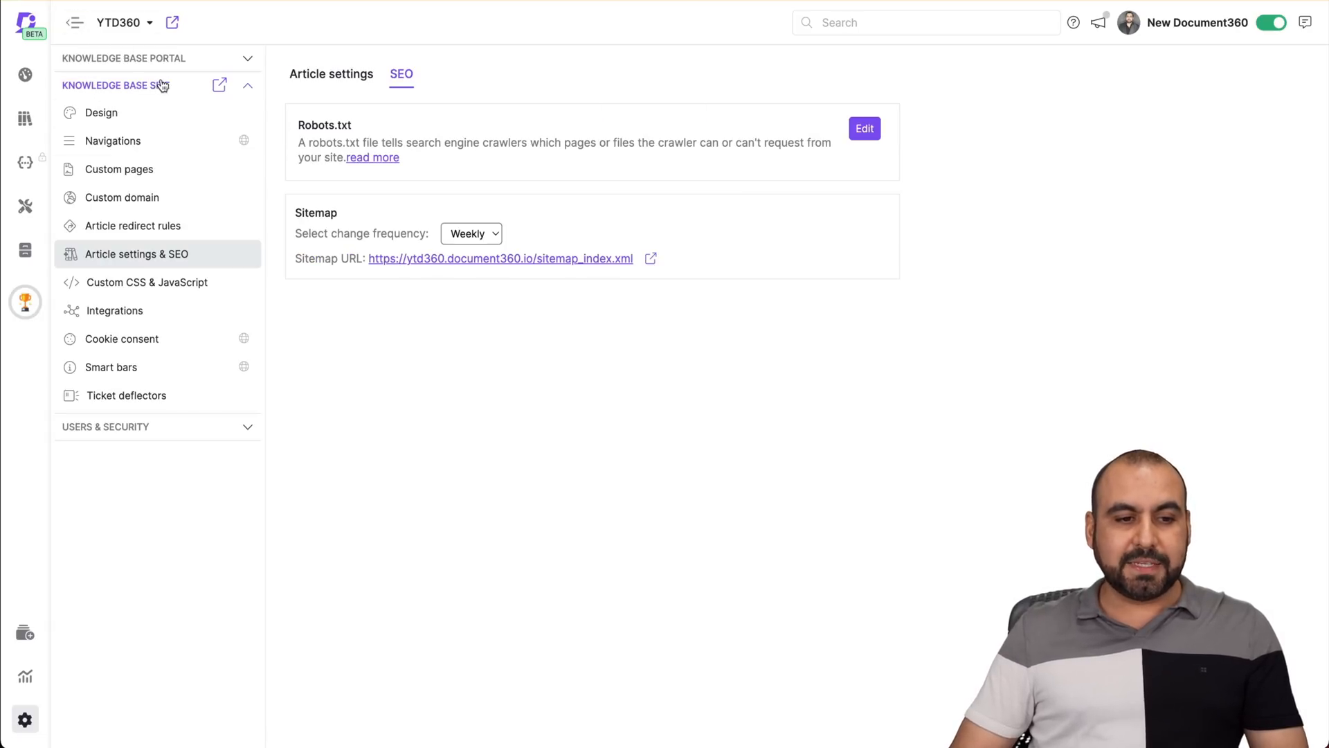
pyautogui.moveTo(360, 136)
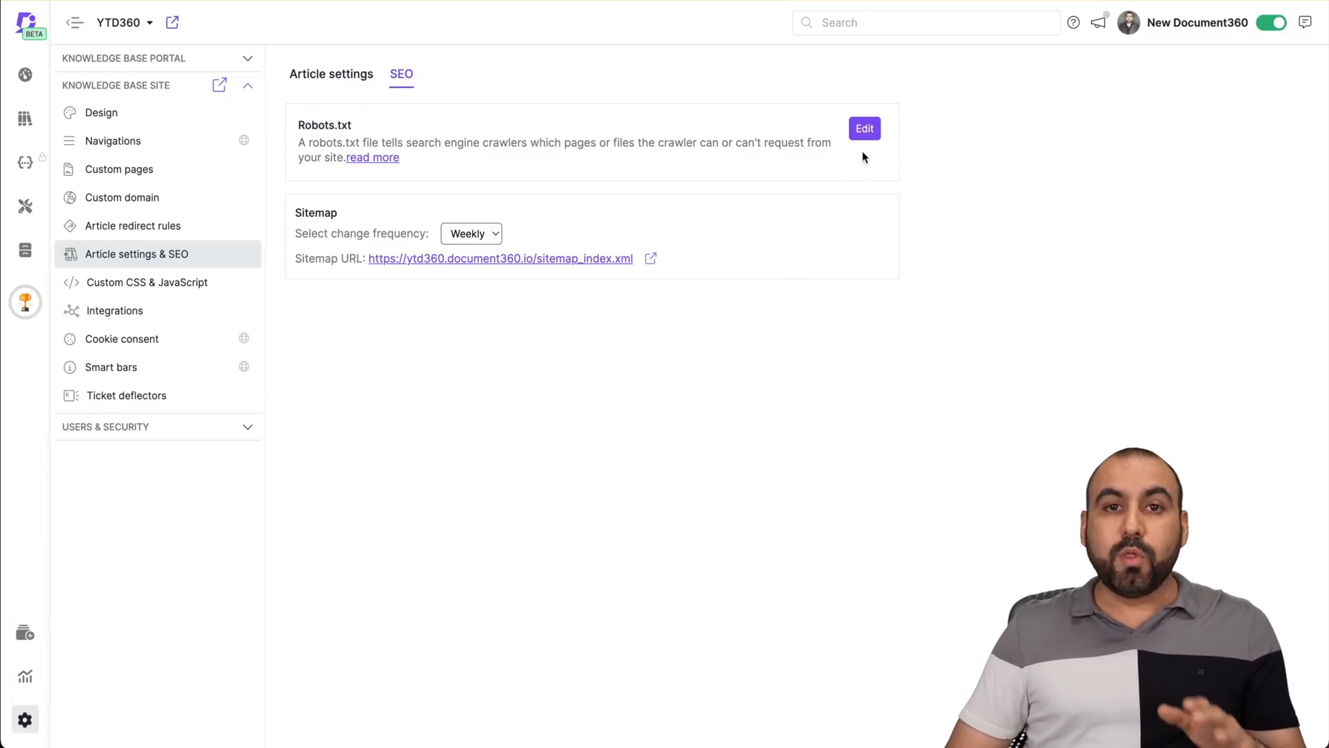
# Review the robots.txt rules User-Agent: * and Allow: /, then update them
pyautogui.click(863, 128)
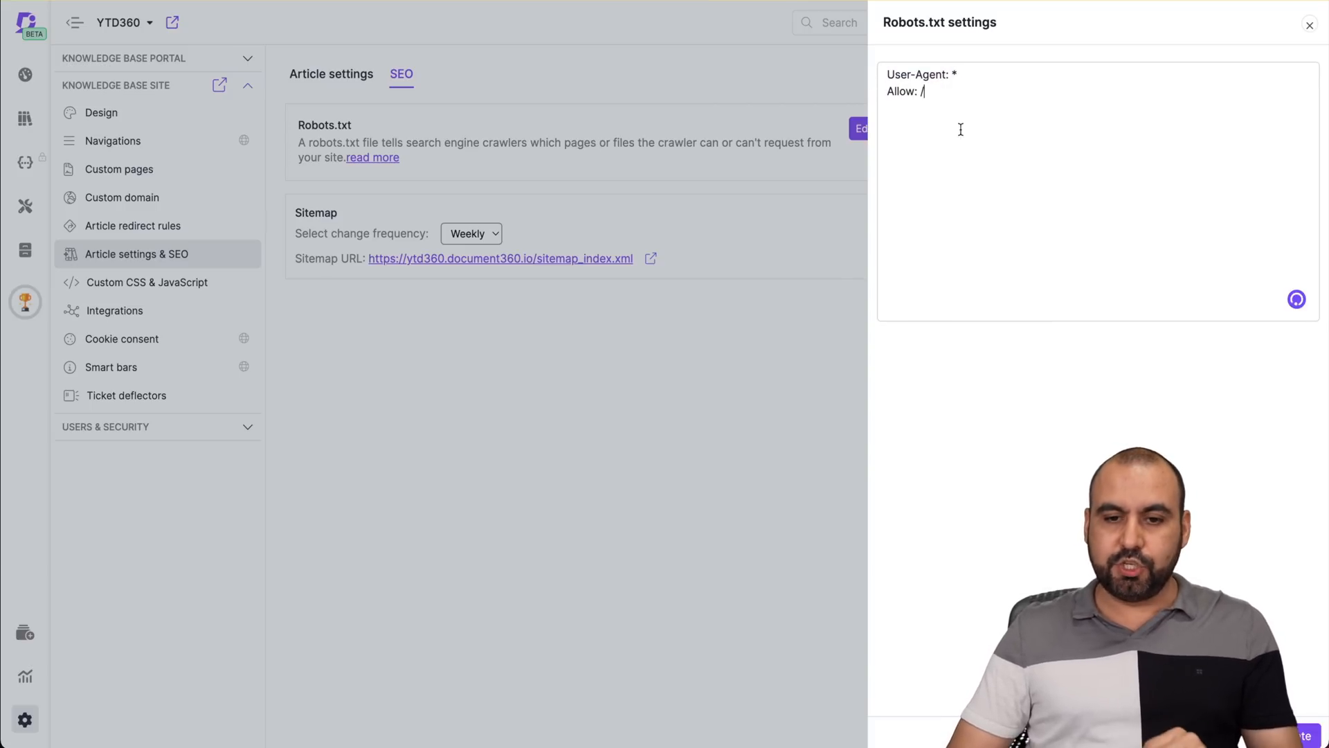
pyautogui.click(1309, 25)
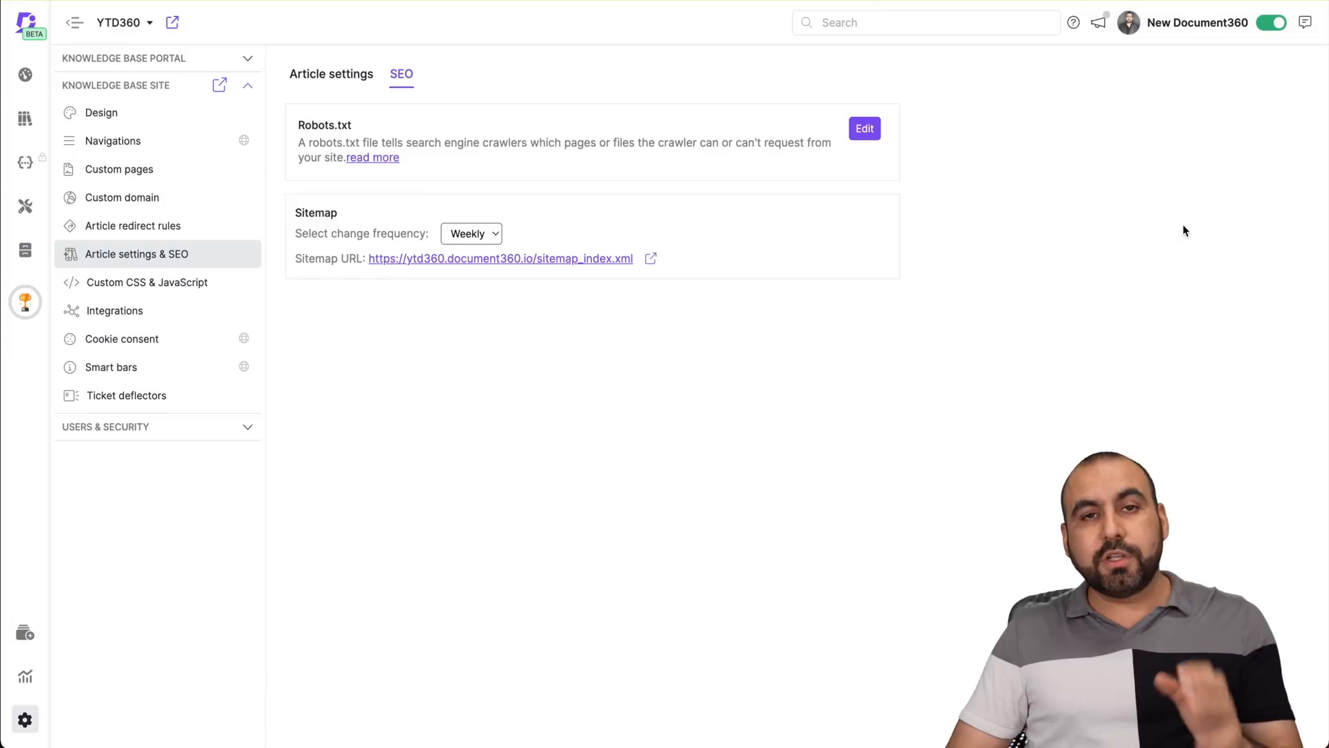
pyautogui.moveTo(1178, 234)
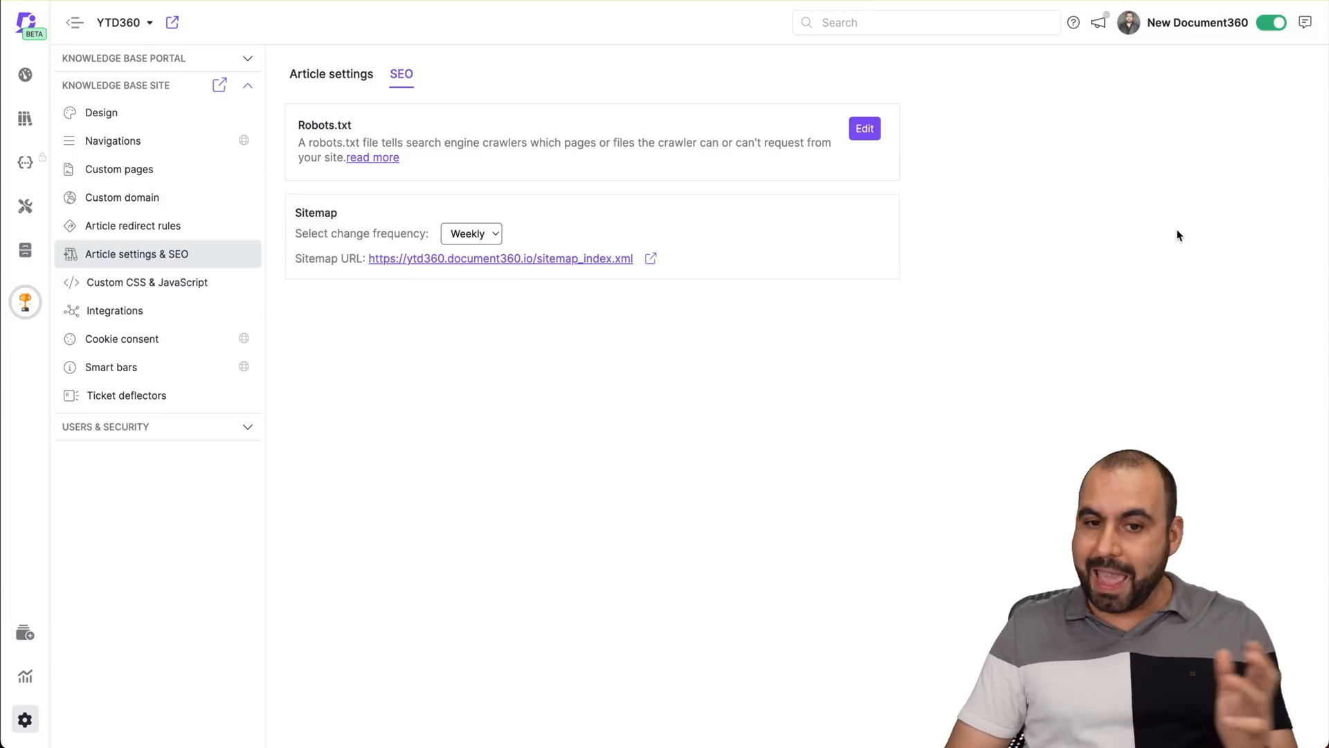
pyautogui.moveTo(292, 222)
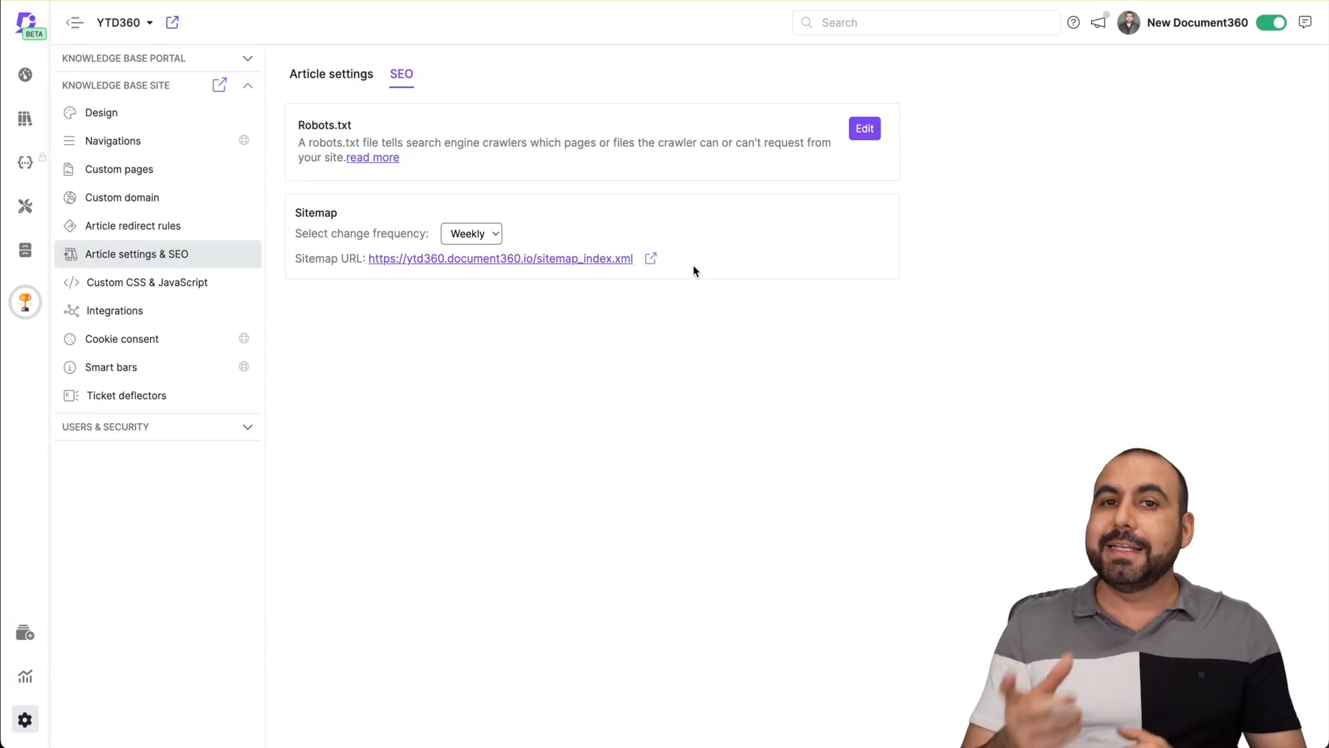
pyautogui.moveTo(549, 259)
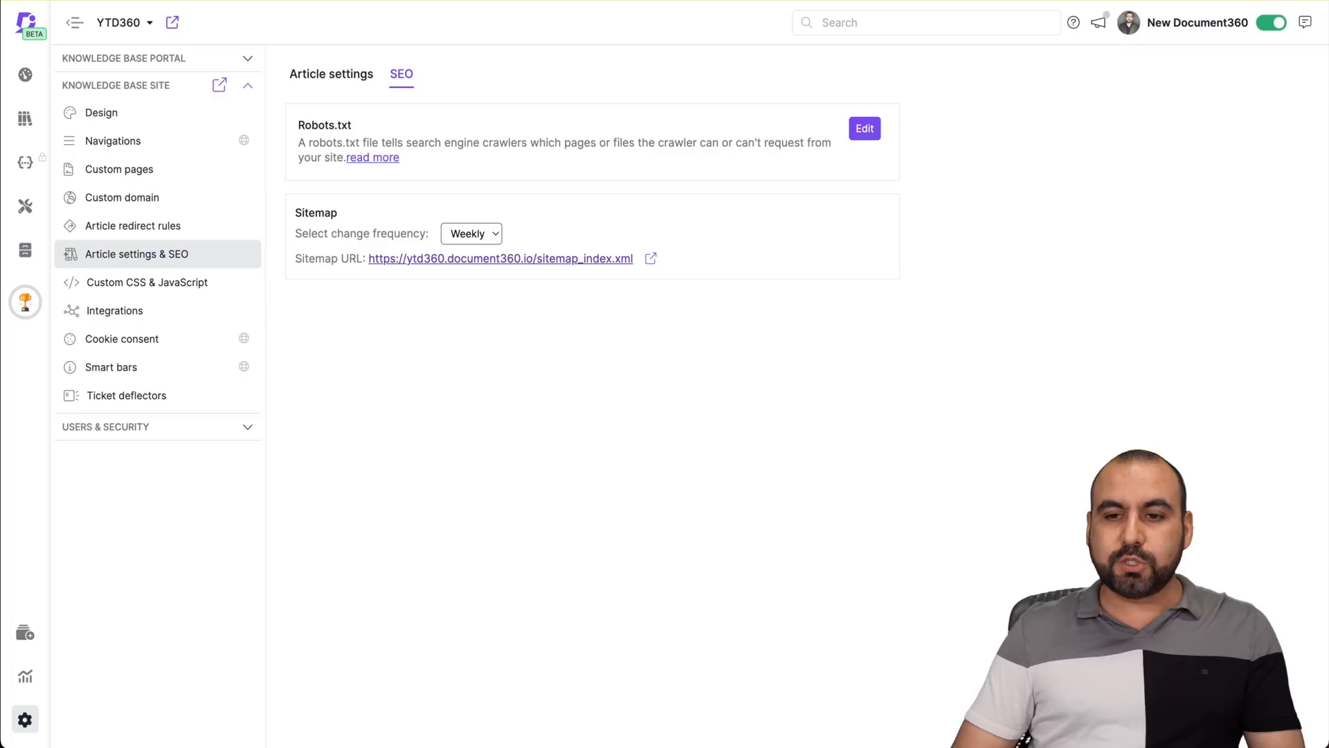
pyautogui.moveTo(930, 212)
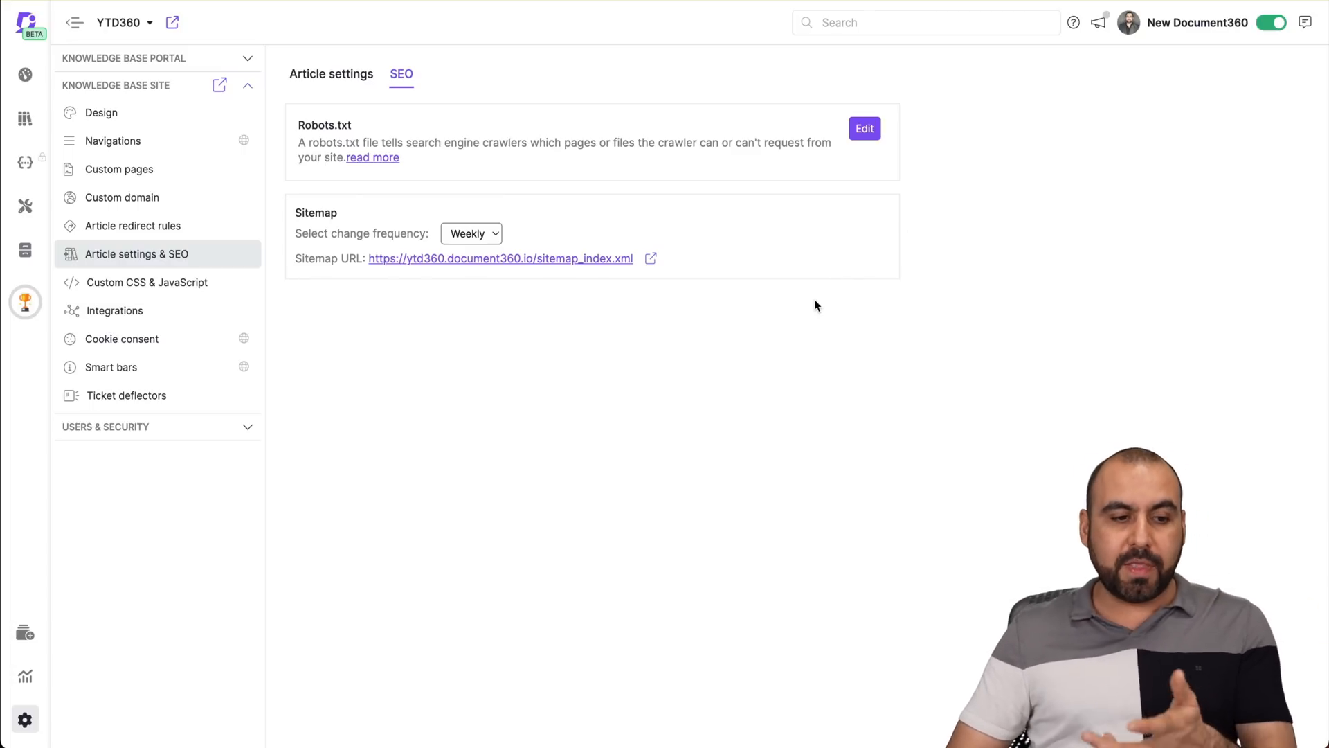
pyautogui.moveTo(653, 373)
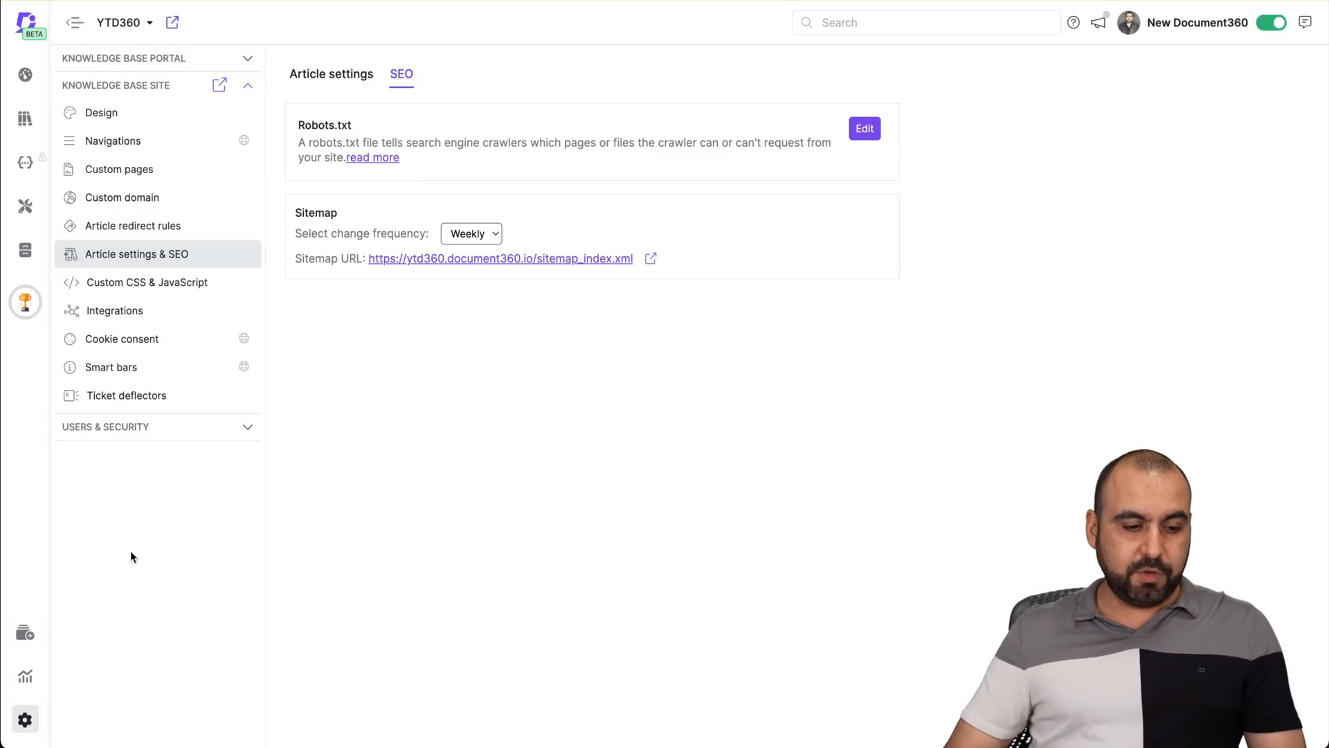
# Check Analytics links status for the one broken link, then return to the article
pyautogui.click(24, 676)
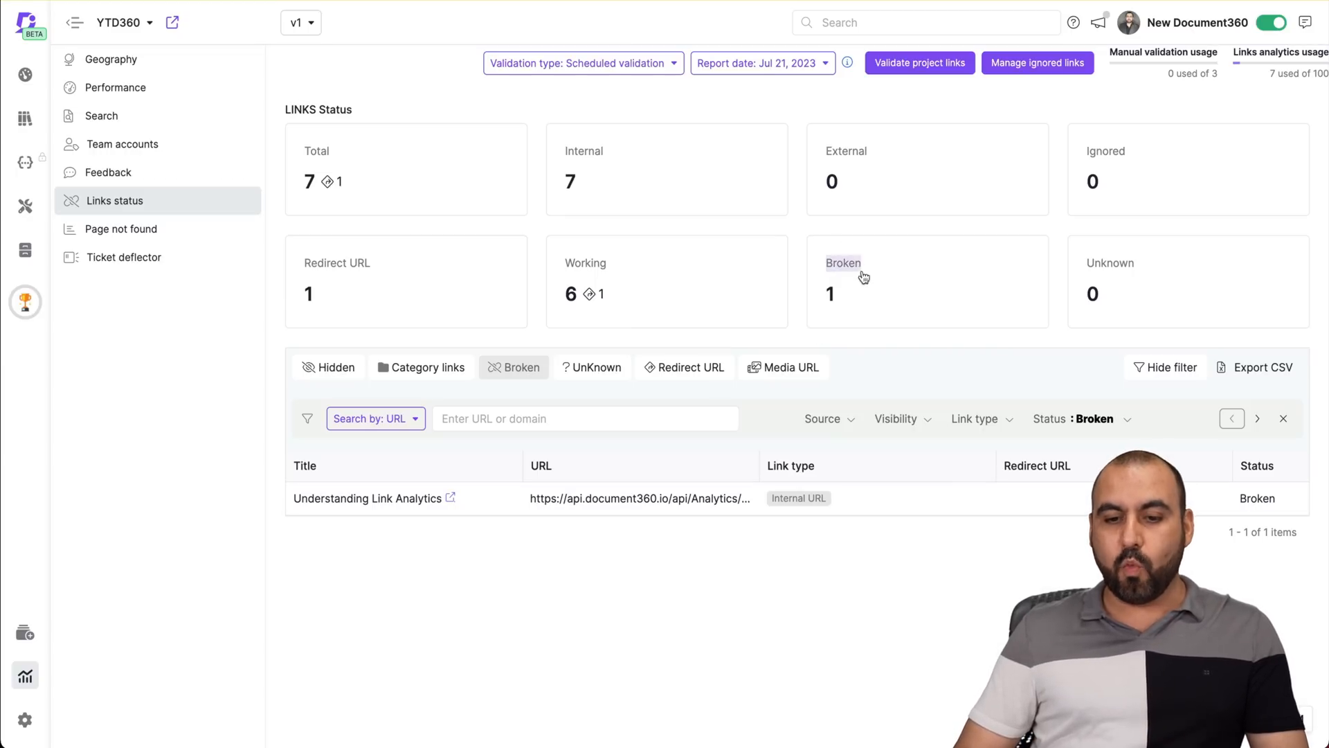
pyautogui.moveTo(612, 504)
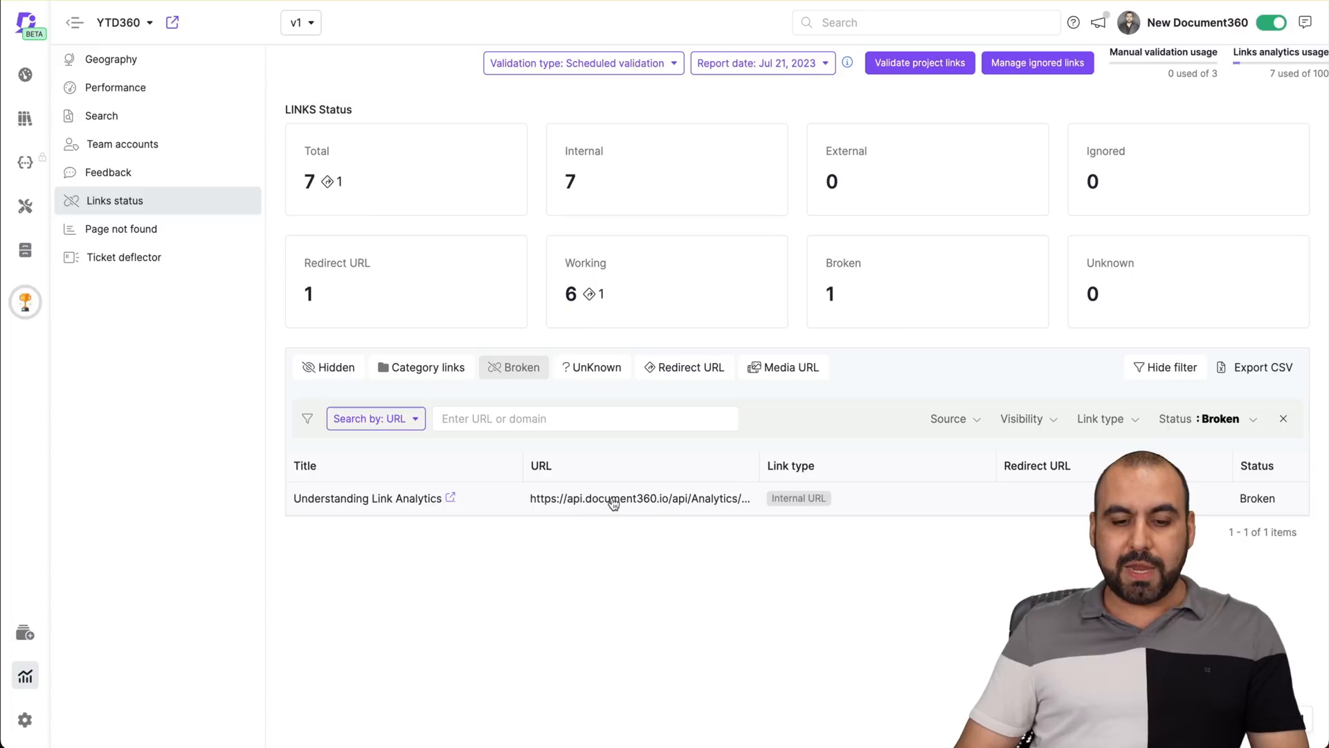
pyautogui.moveTo(664, 517)
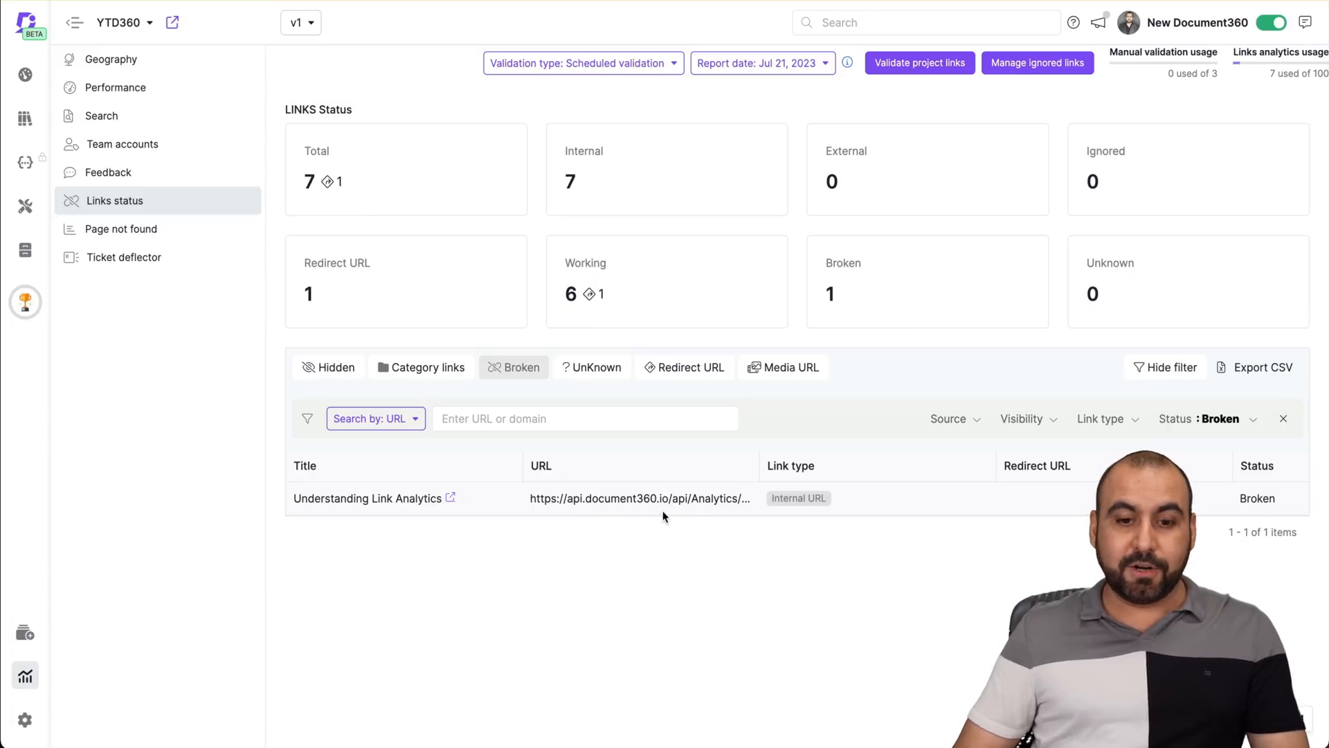
pyautogui.moveTo(731, 547)
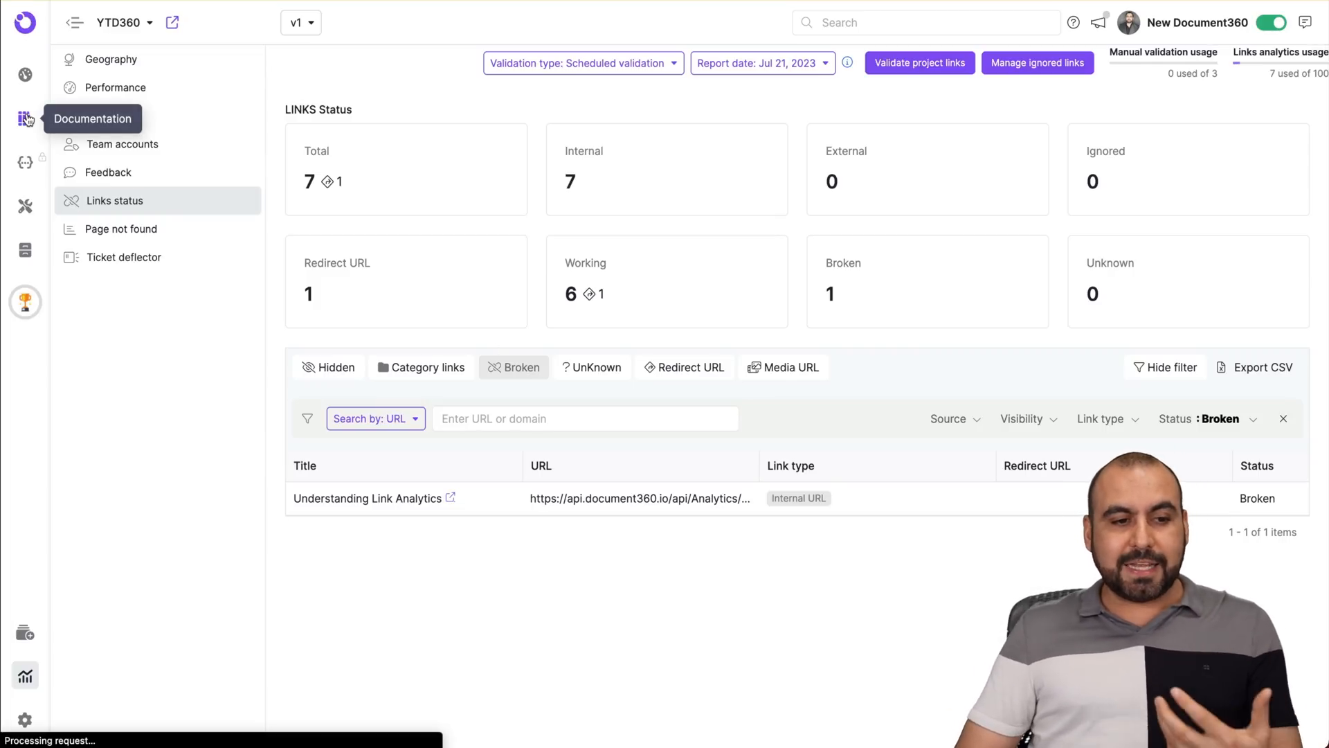
pyautogui.click(25, 119)
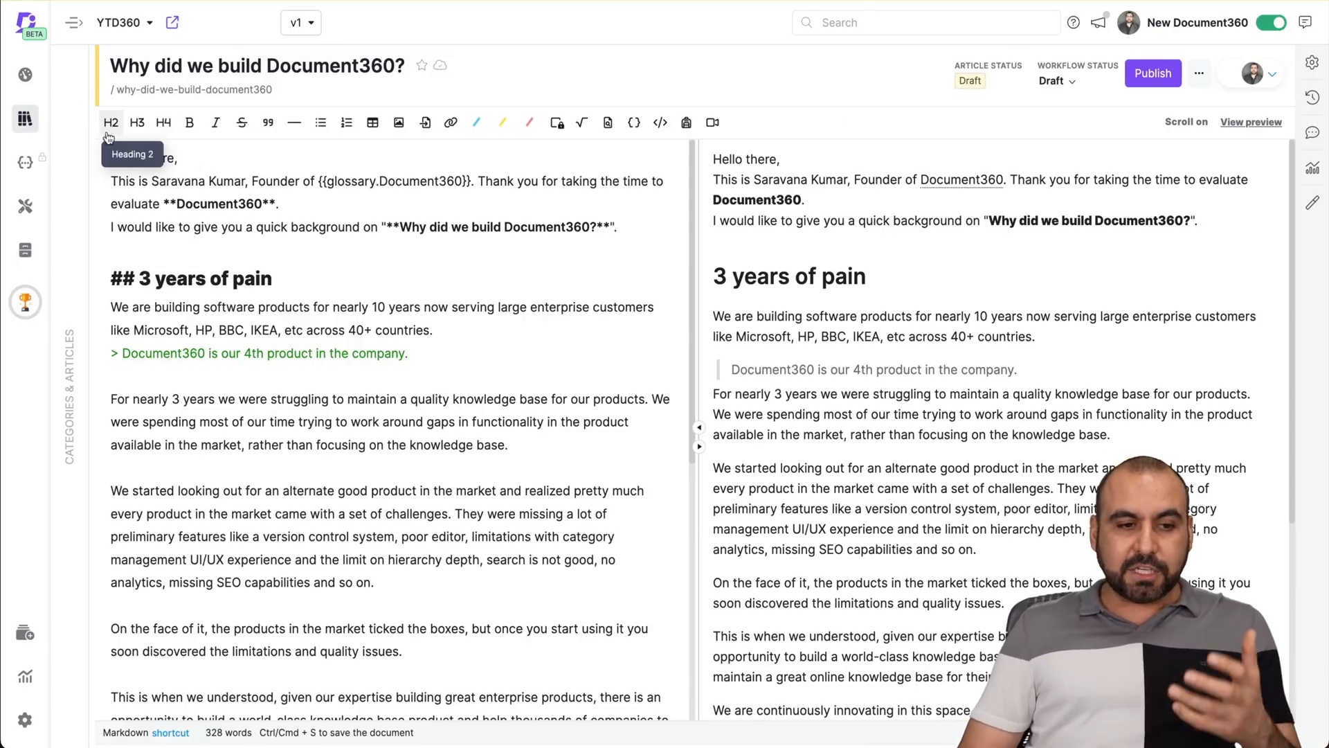